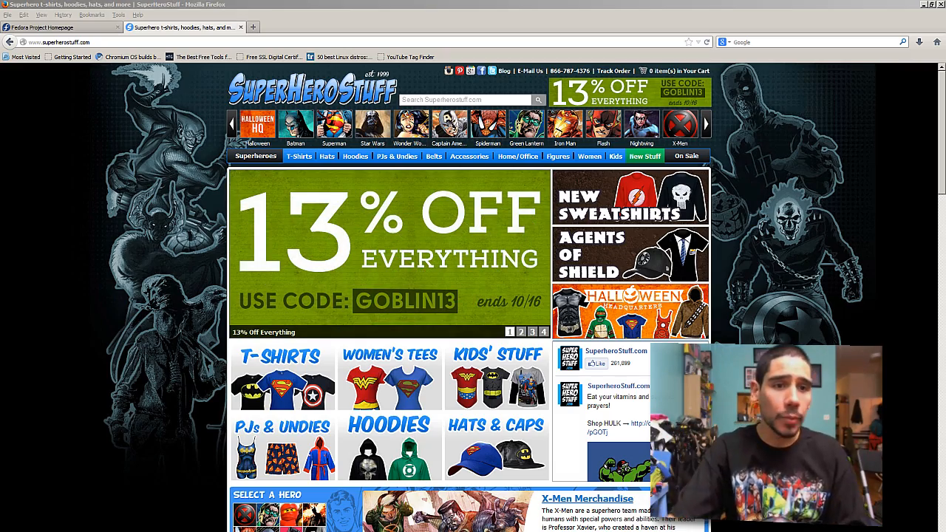
Switch to the Fedora Project homepage tab and go to the Fedora 20 Alpha download page
click(55, 27)
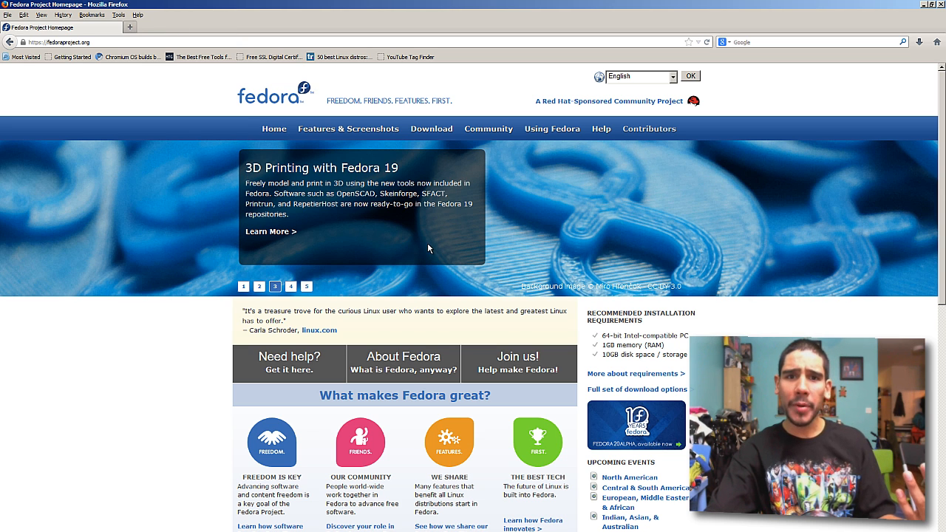
click(243, 286)
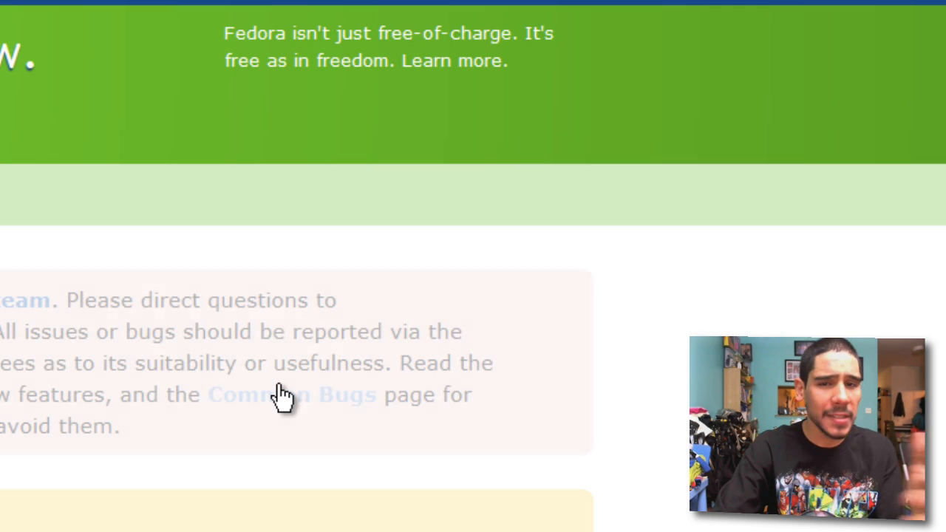
Scroll the Fedora pre-release download page to review its install media links
scroll(up, 3)
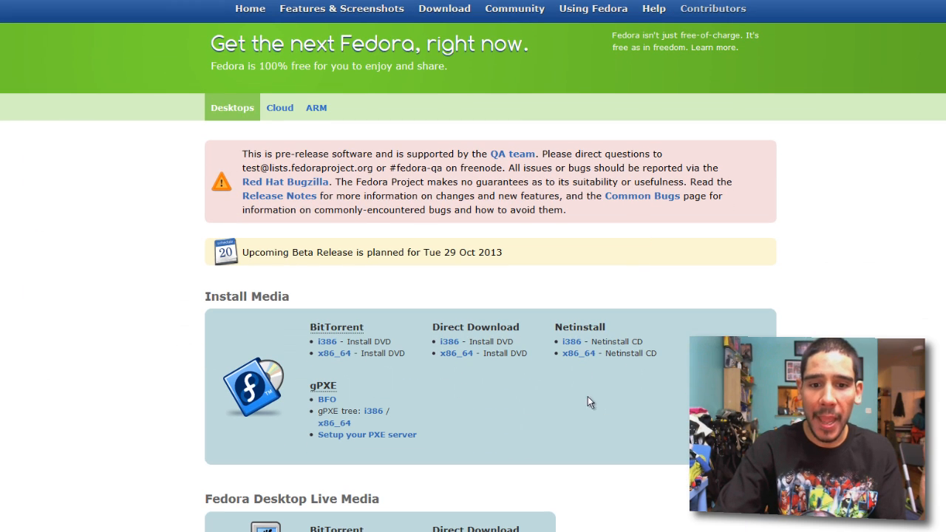
mouse_move(463, 376)
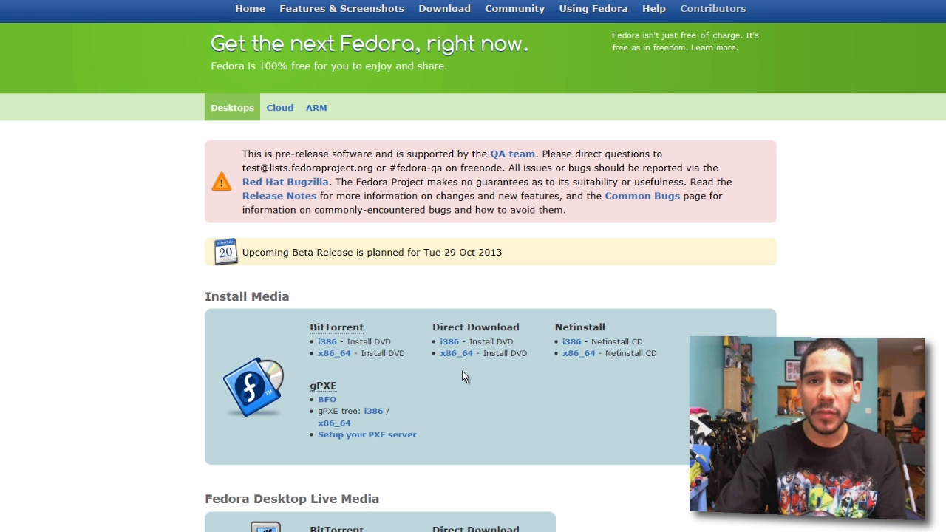
mouse_move(659, 294)
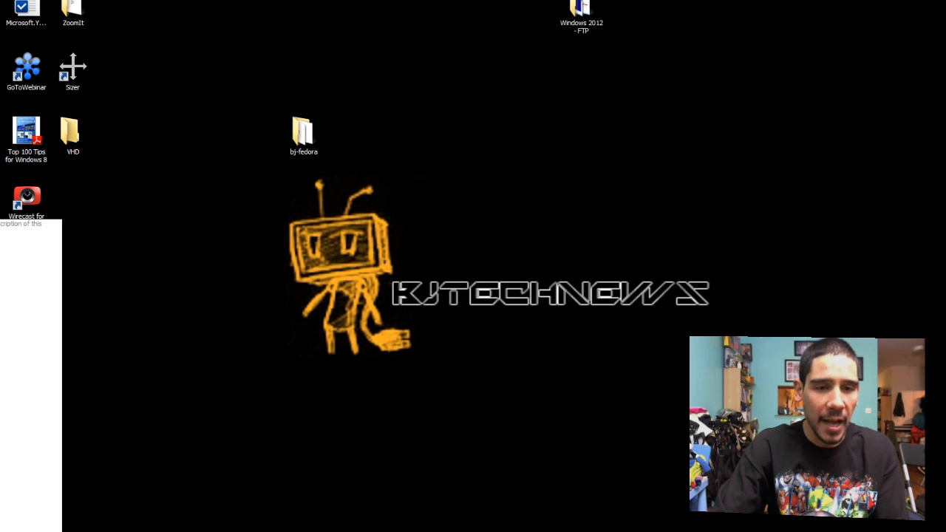
Open the bj-fedora VM and verify its CD/DVD drive uses the Fedora 20 Alpha ISO
double_click(303, 132)
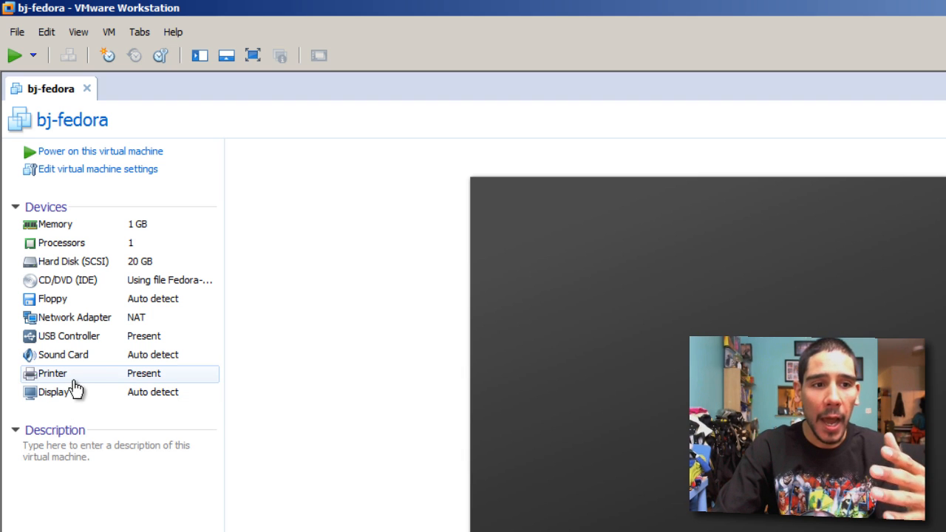
mouse_move(166, 229)
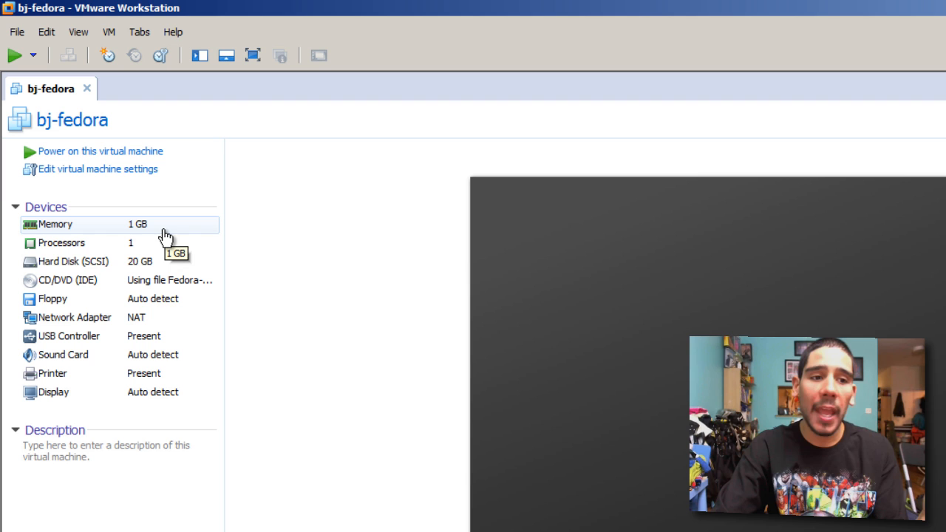
mouse_move(161, 277)
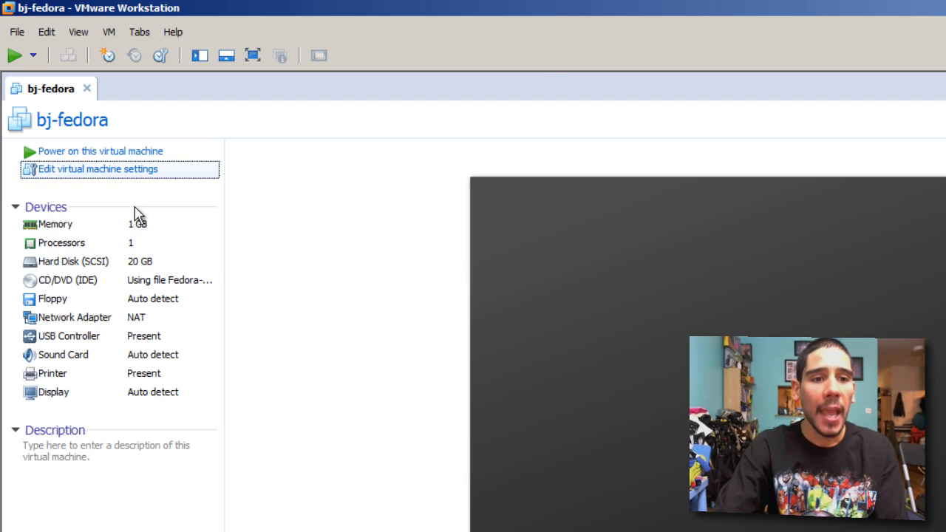
click(97, 168)
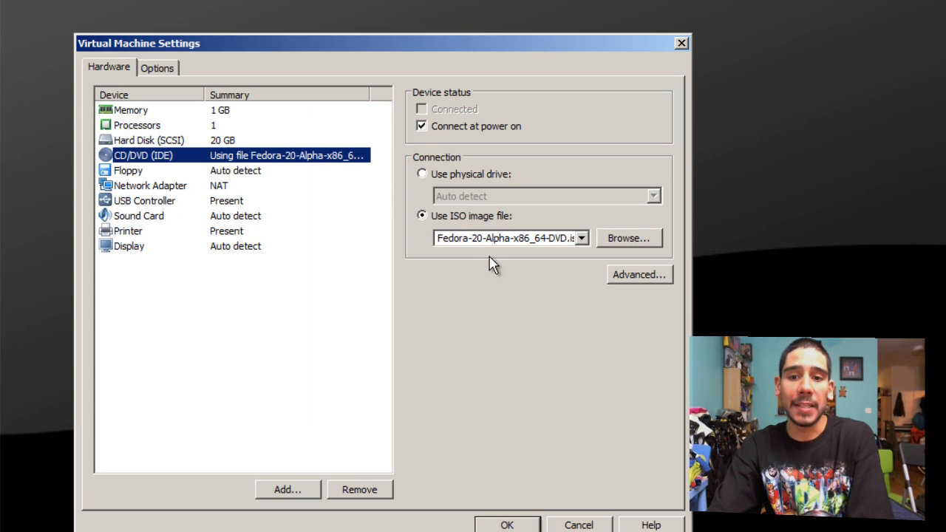
mouse_move(508, 331)
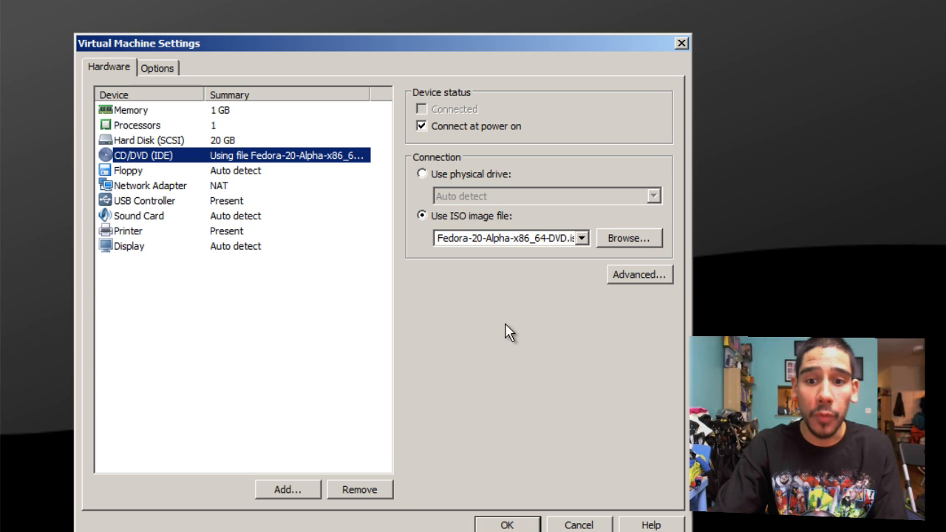
click(506, 524)
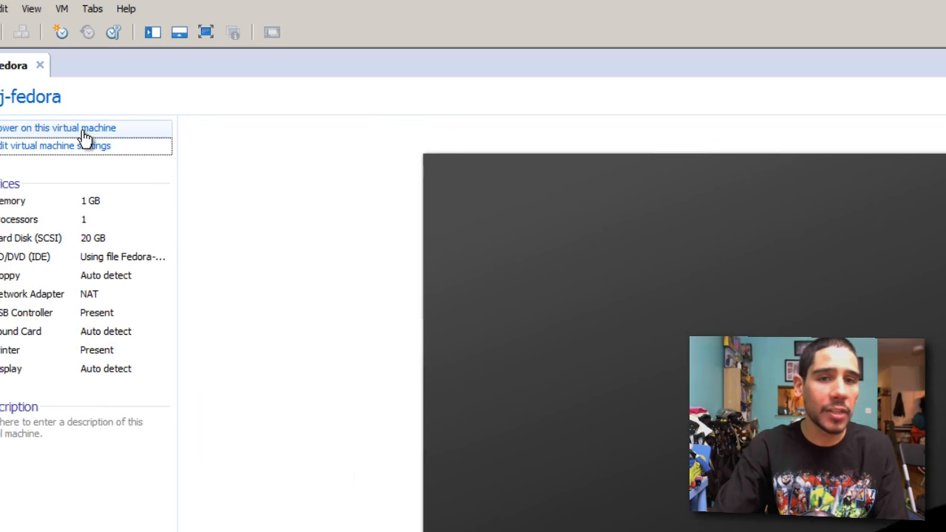
Power on the bj-fedora virtual machine
click(58, 128)
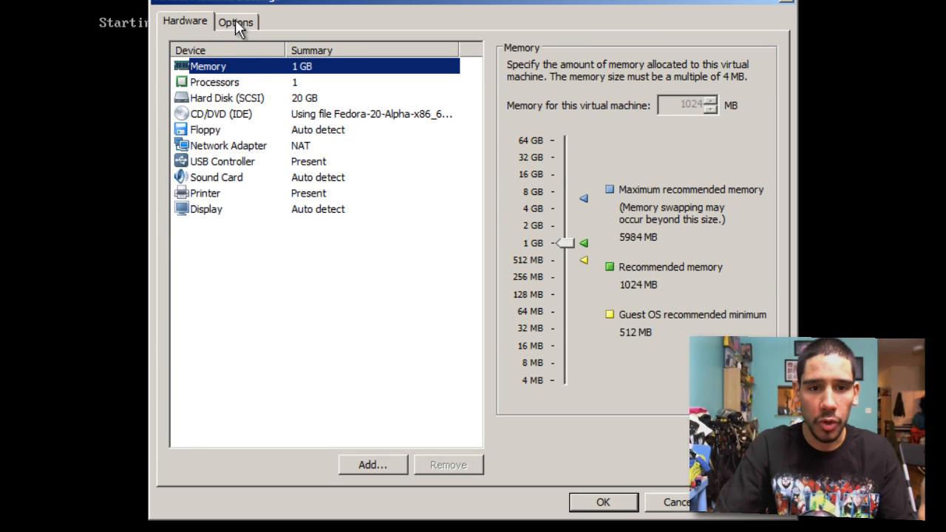
View the bj-fedora VM's General options on the Options tab
click(236, 21)
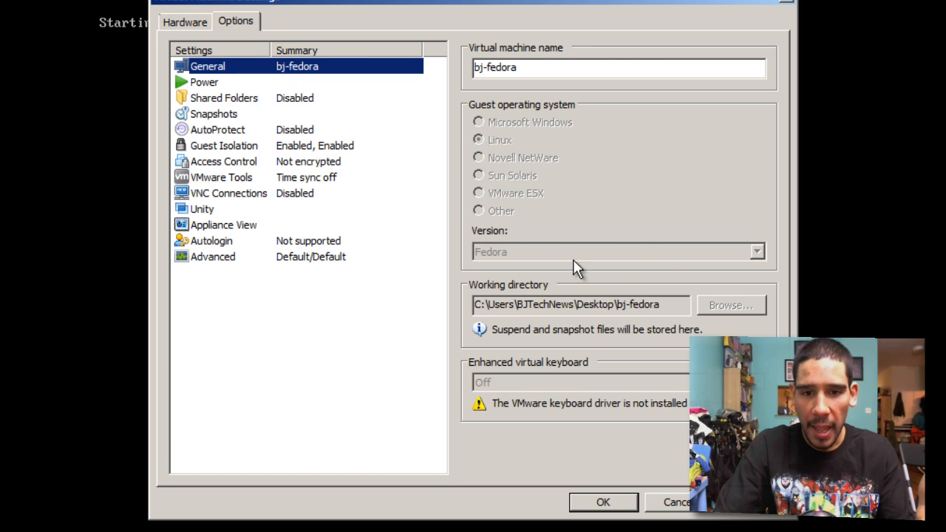
mouse_move(532, 246)
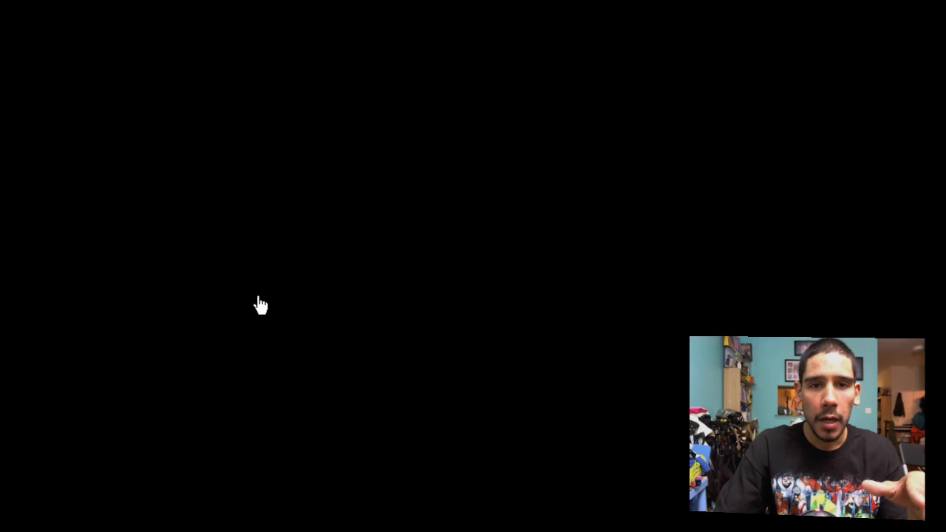
mouse_move(475, 303)
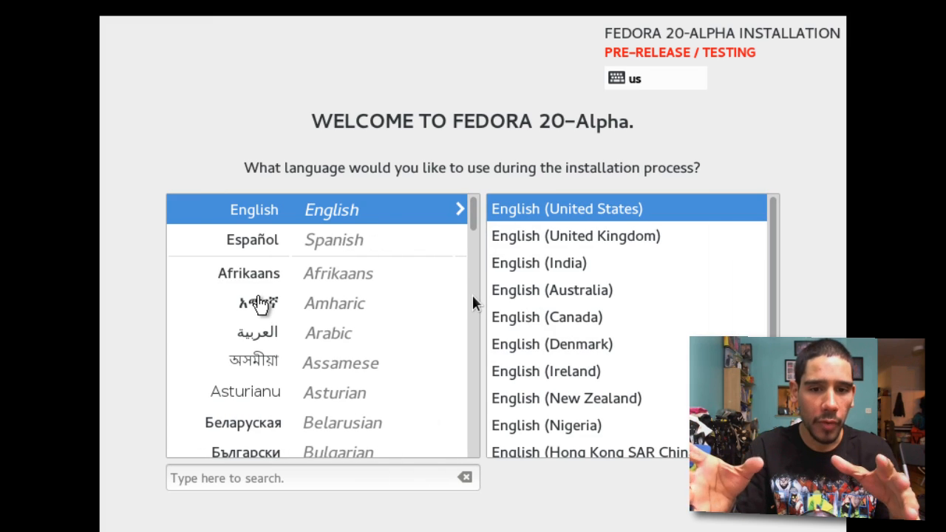
mouse_move(384, 300)
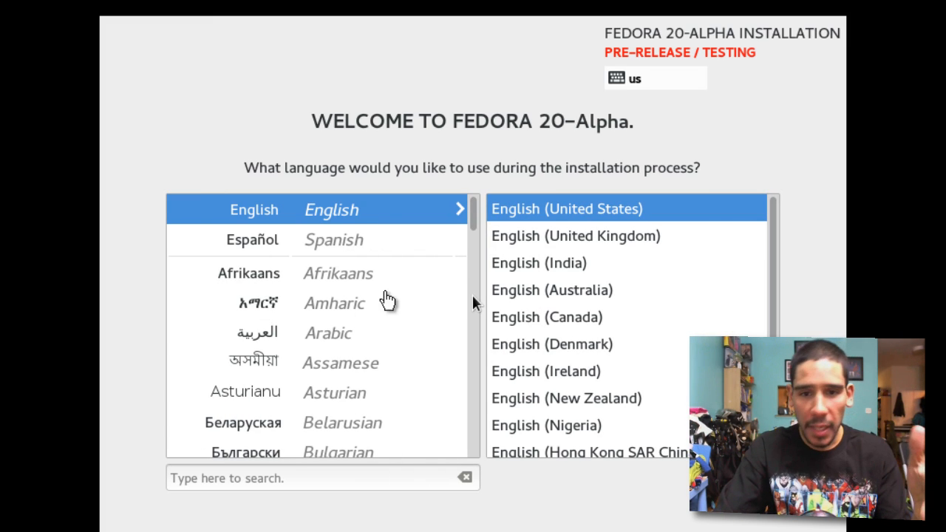
mouse_move(459, 309)
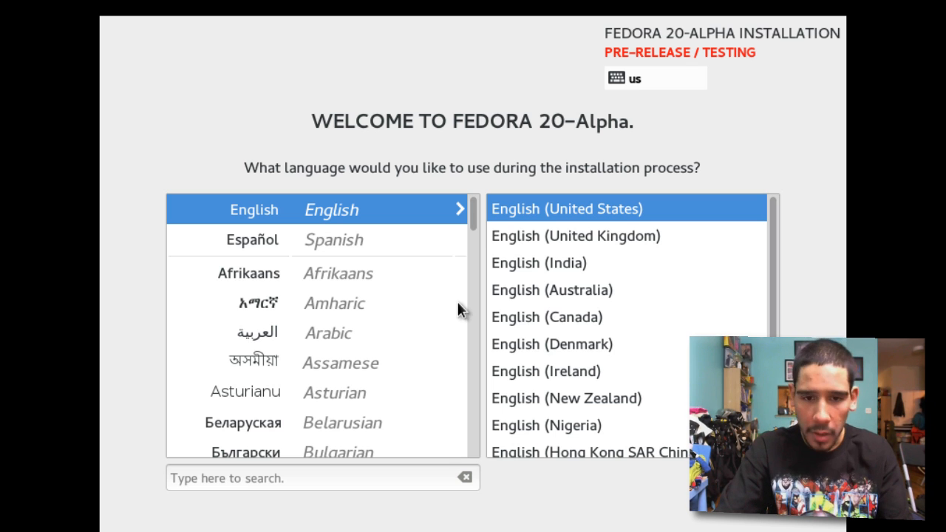
mouse_move(728, 41)
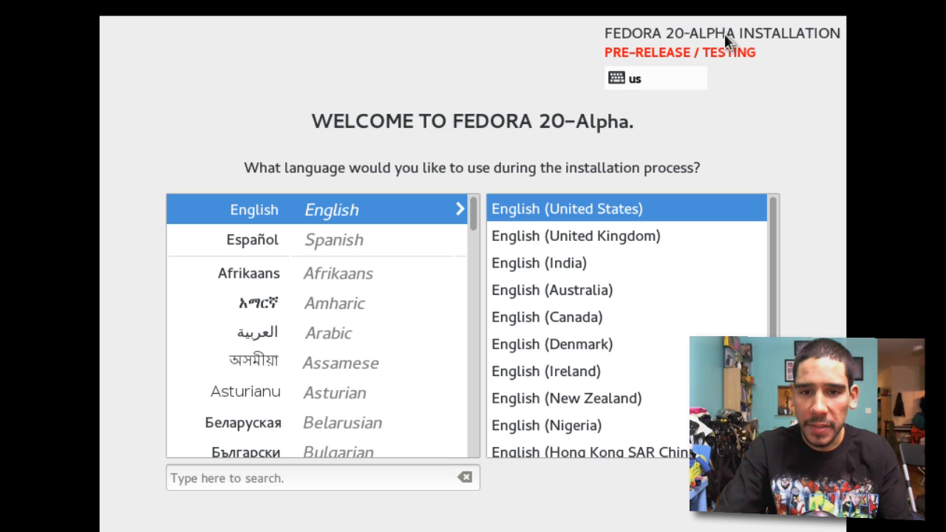
mouse_move(756, 63)
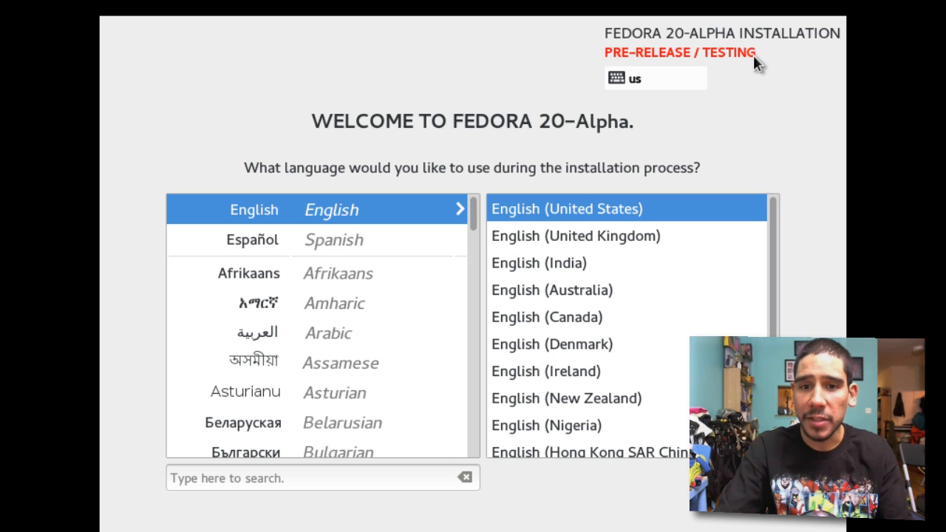
mouse_move(760, 74)
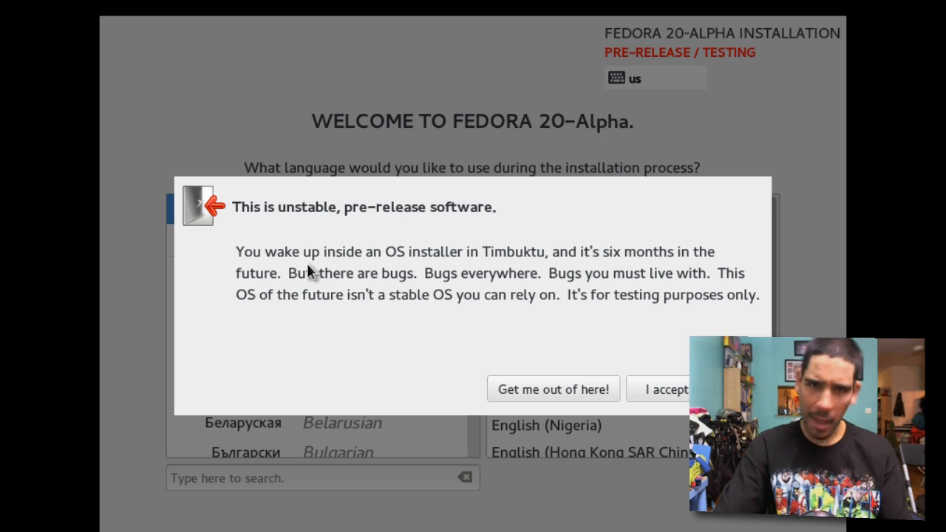
mouse_move(350, 286)
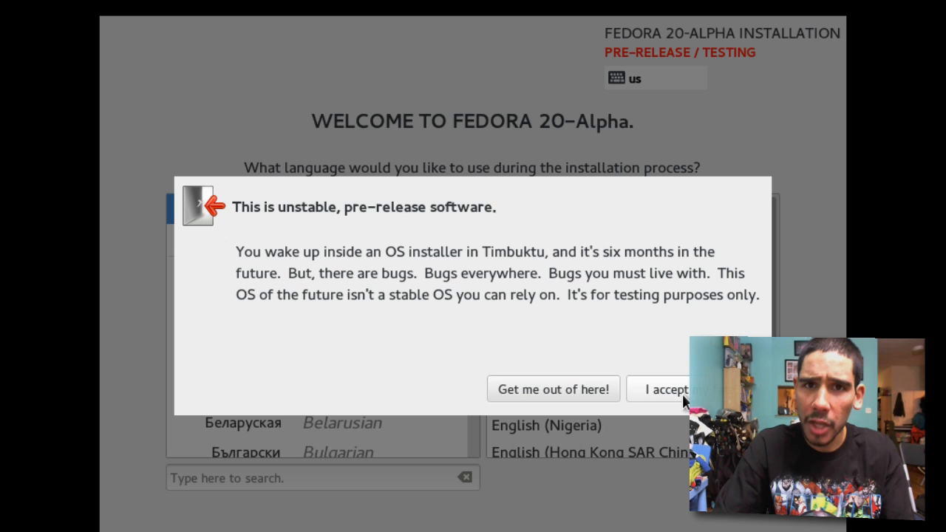
Accept the pre-release warning and set the time zone city to America/New_York
click(663, 389)
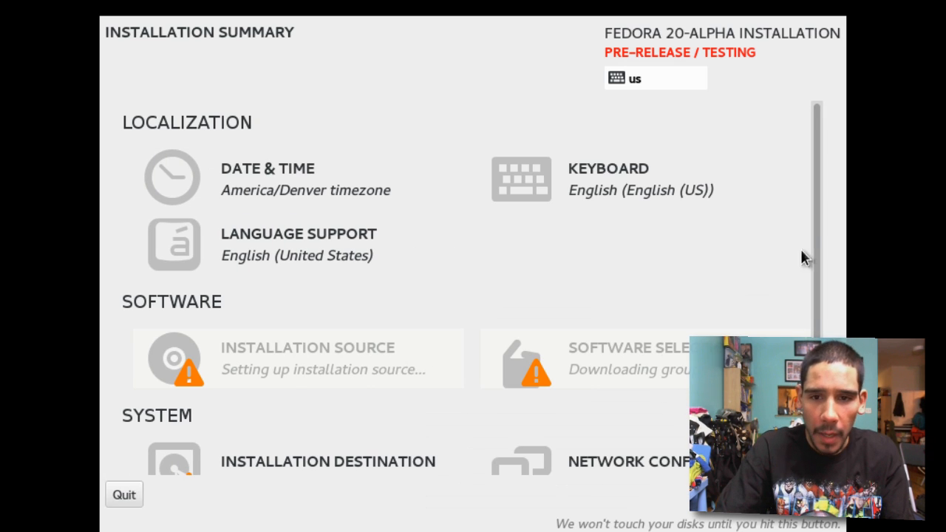
mouse_move(281, 189)
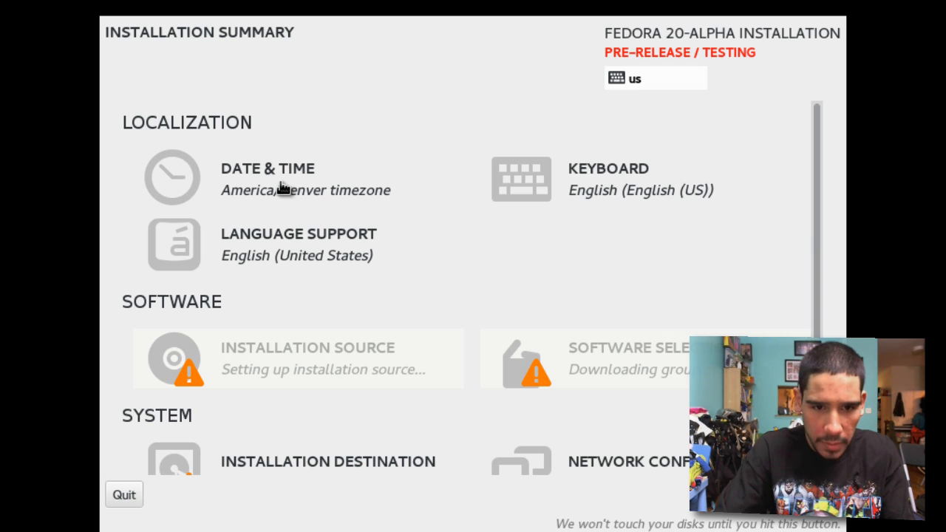
click(267, 169)
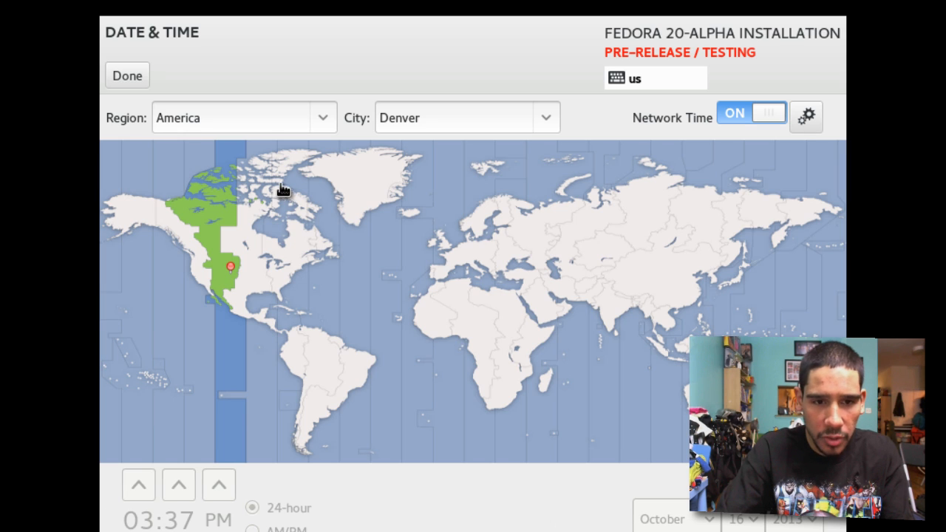
click(545, 118)
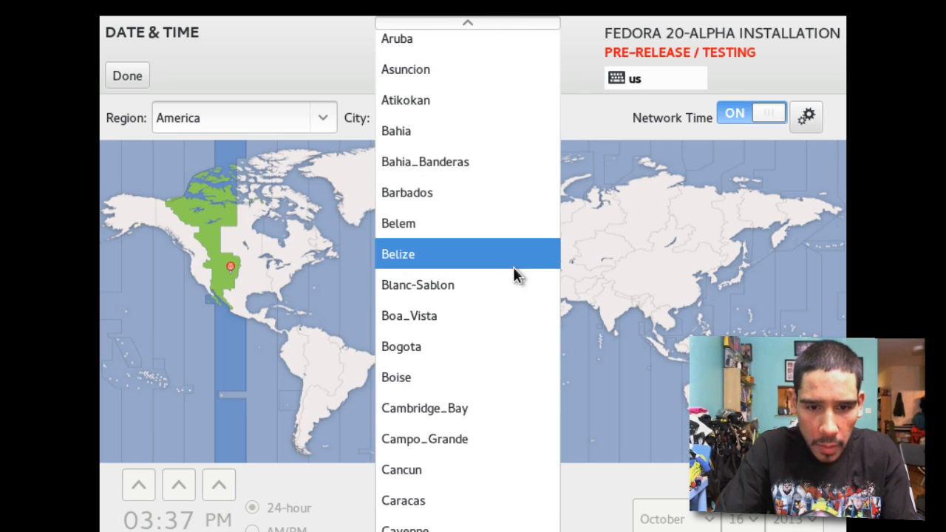
scroll(down, 3)
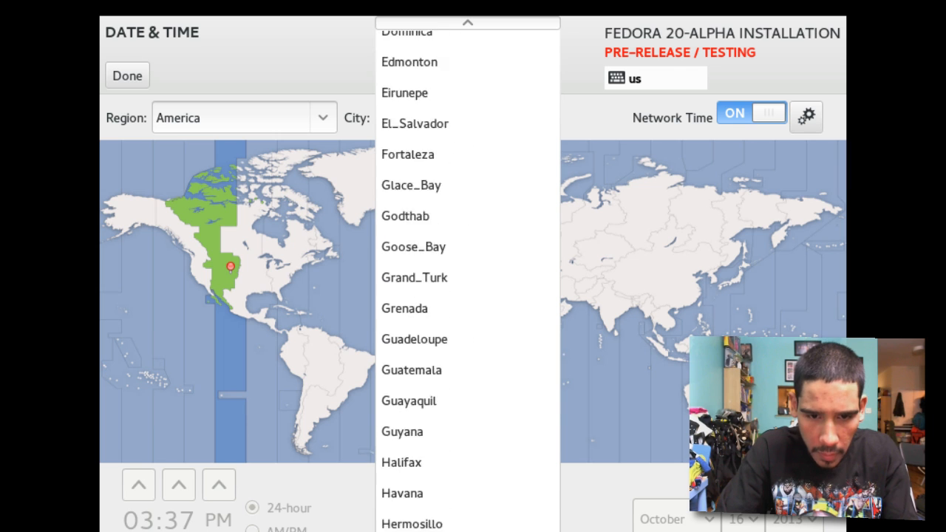
scroll(down, 3)
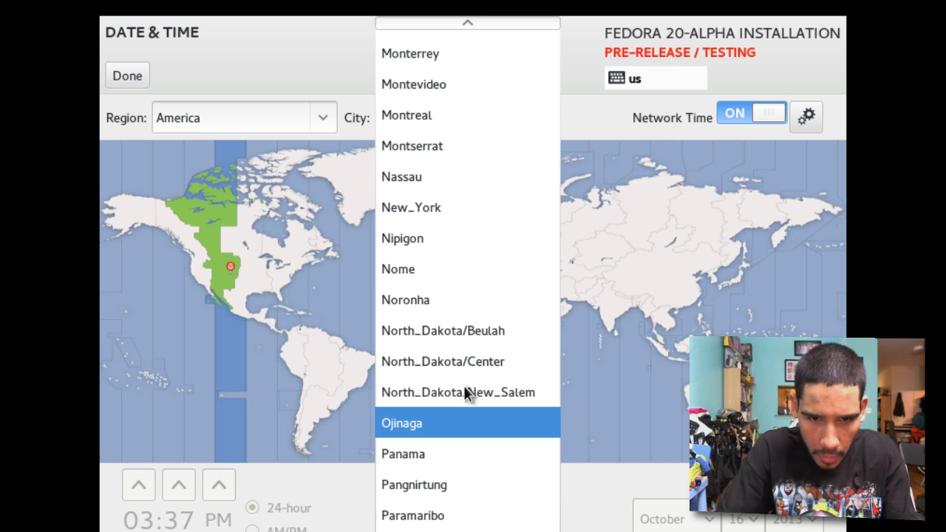
click(410, 207)
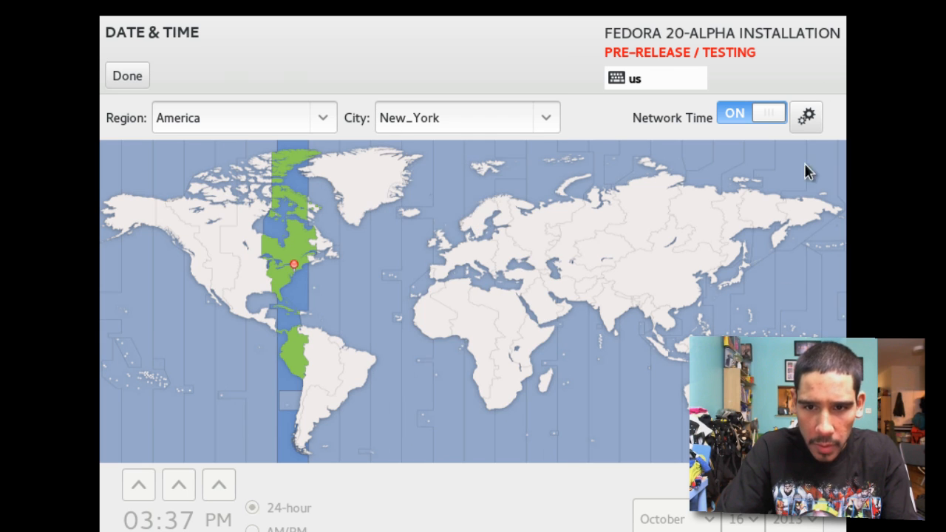
mouse_move(699, 180)
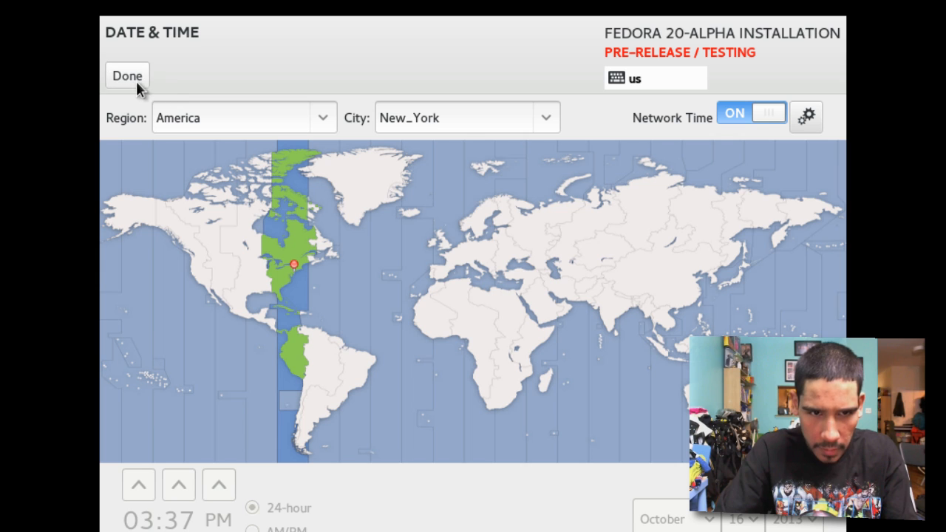
click(127, 75)
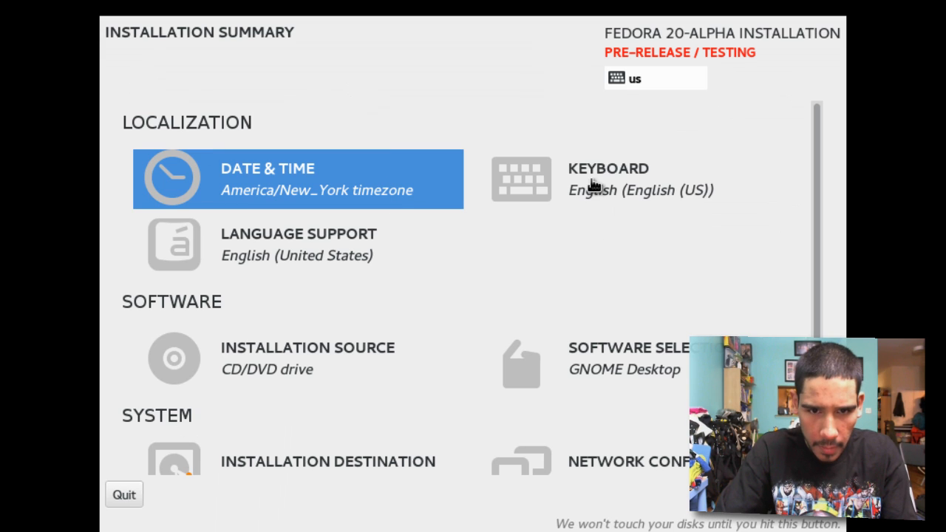
click(608, 178)
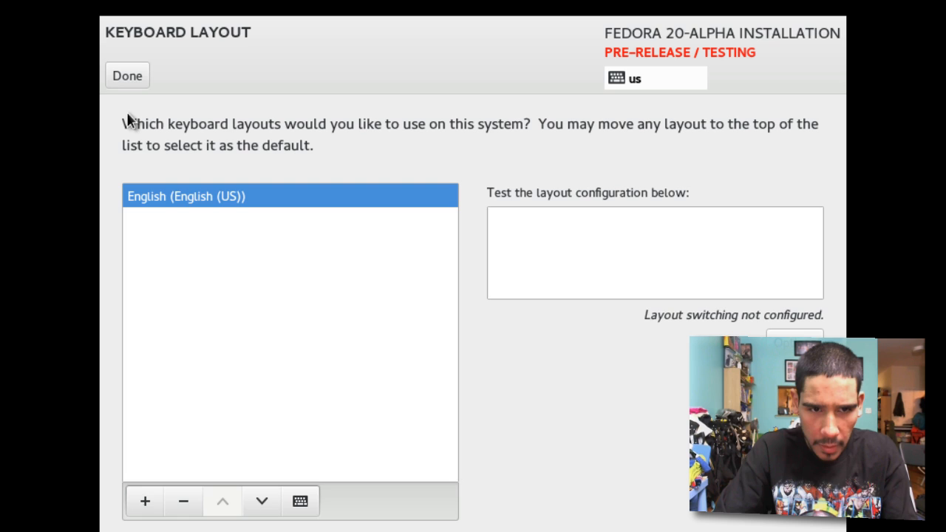
click(127, 75)
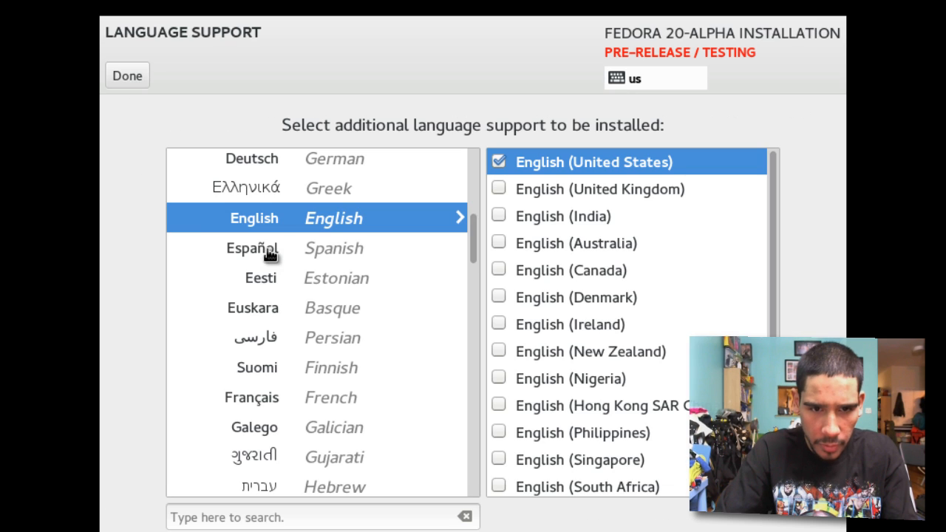
click(127, 75)
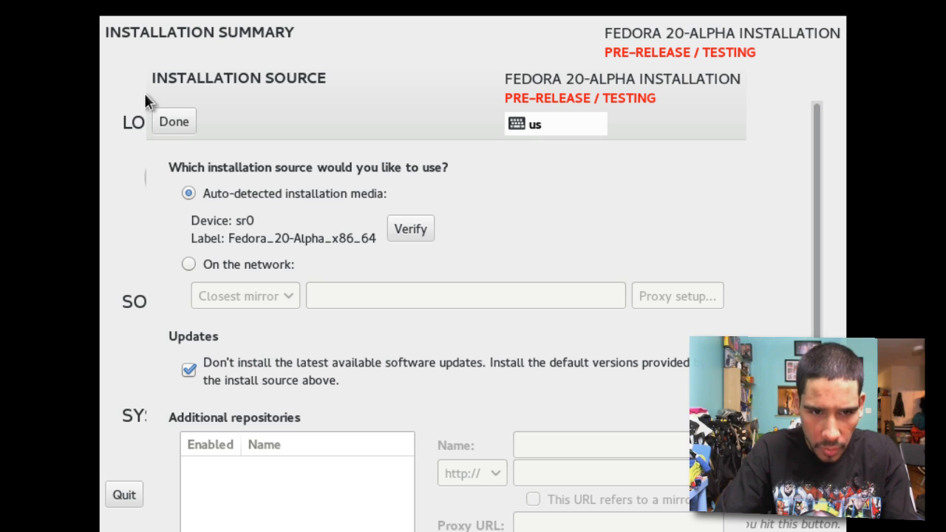
click(174, 121)
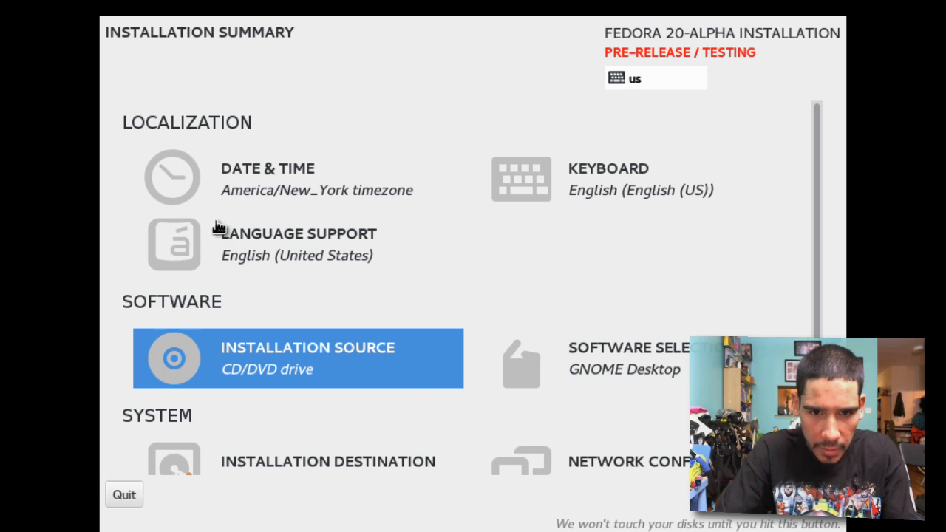
mouse_move(772, 334)
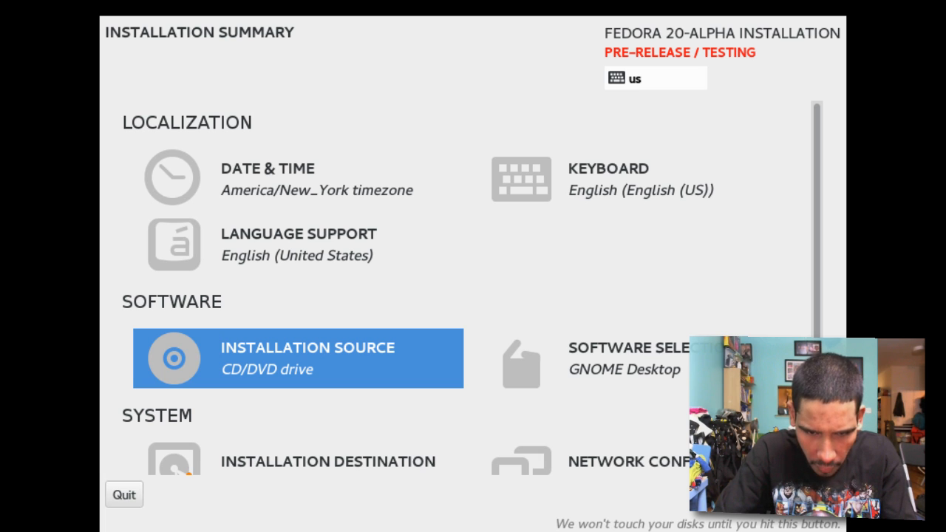
mouse_move(819, 294)
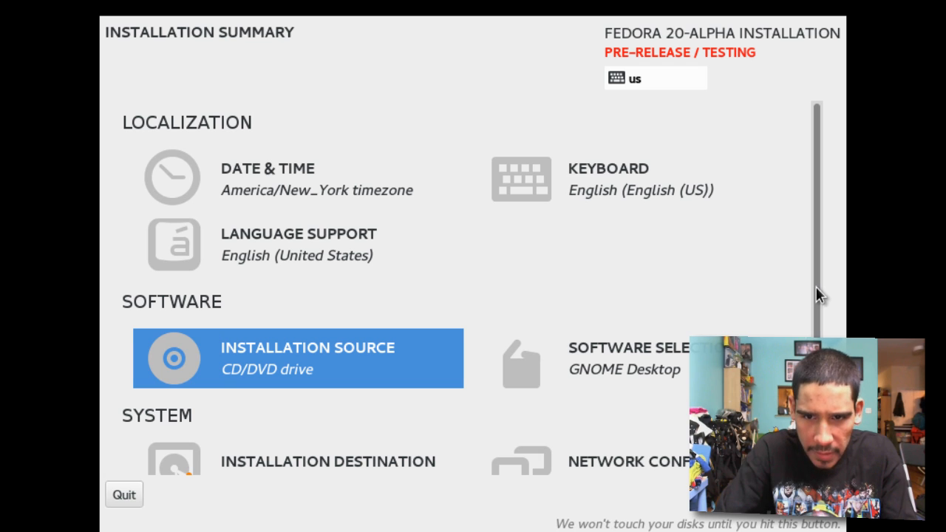
Select the 20.48 GB VMware virtual disk as the installation destination
click(327, 461)
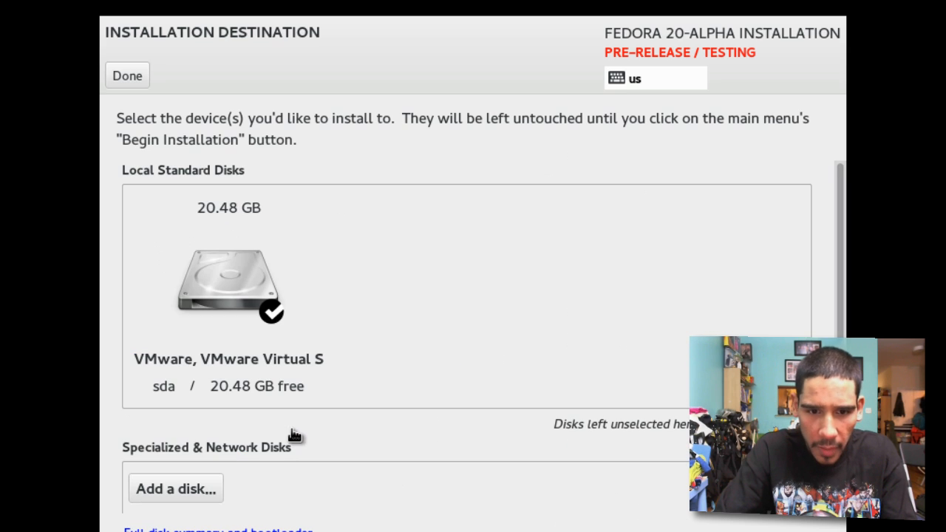
click(227, 295)
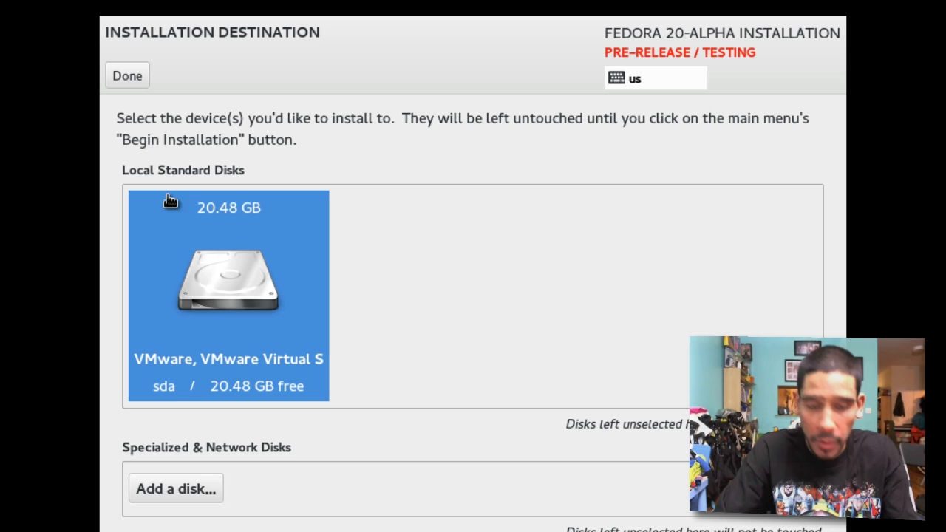
mouse_move(194, 234)
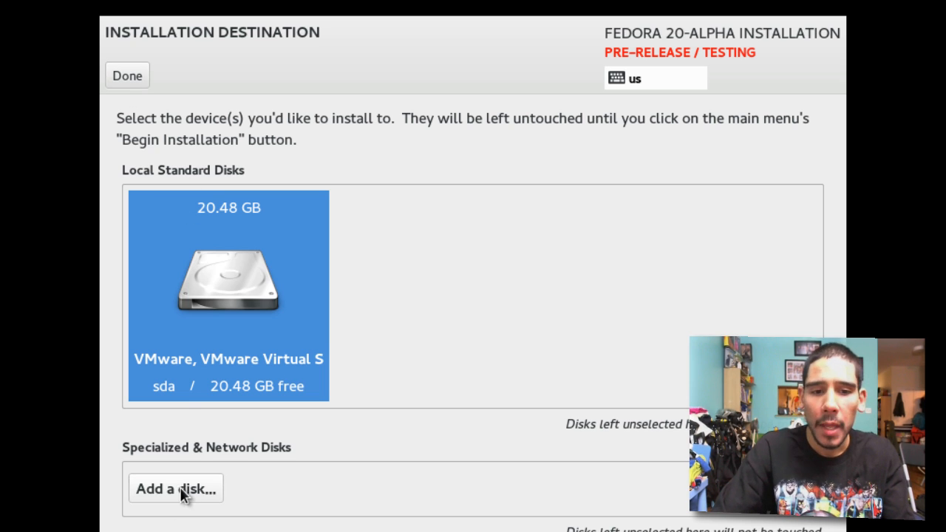
mouse_move(238, 517)
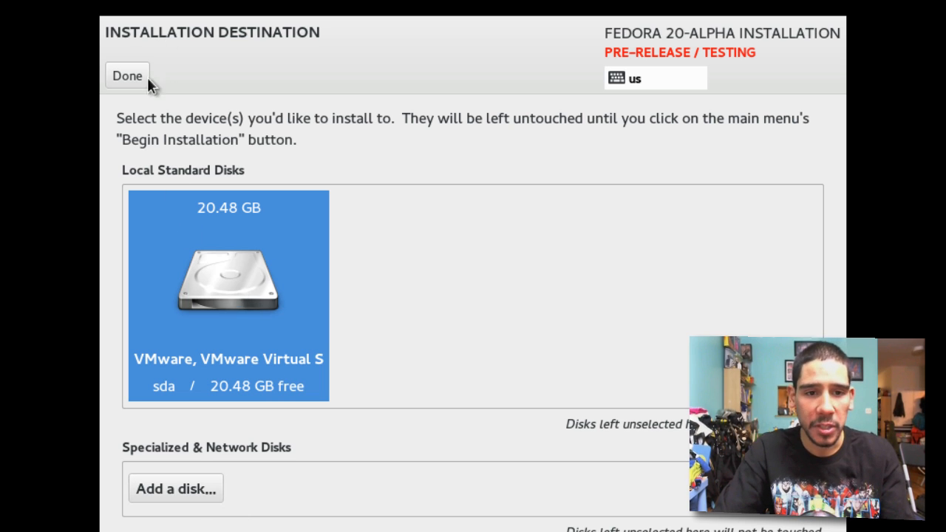
click(127, 76)
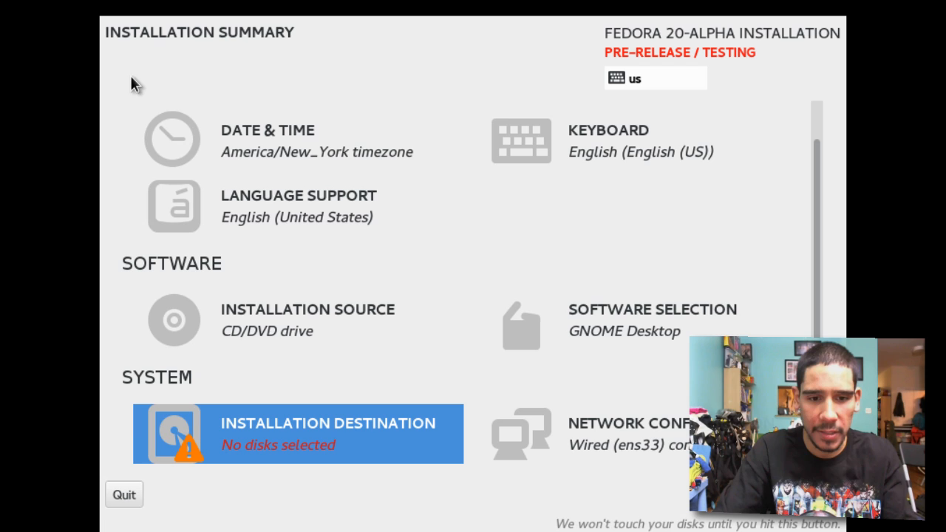
click(297, 433)
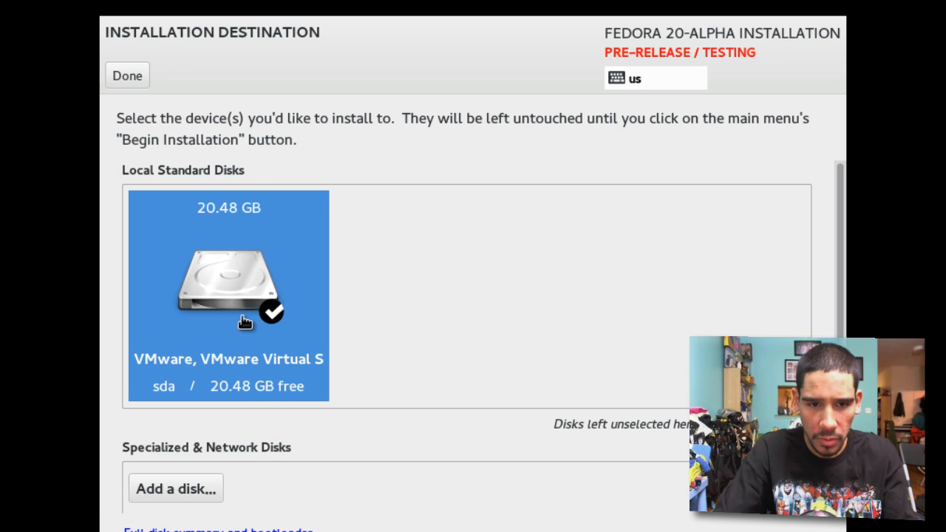
click(127, 75)
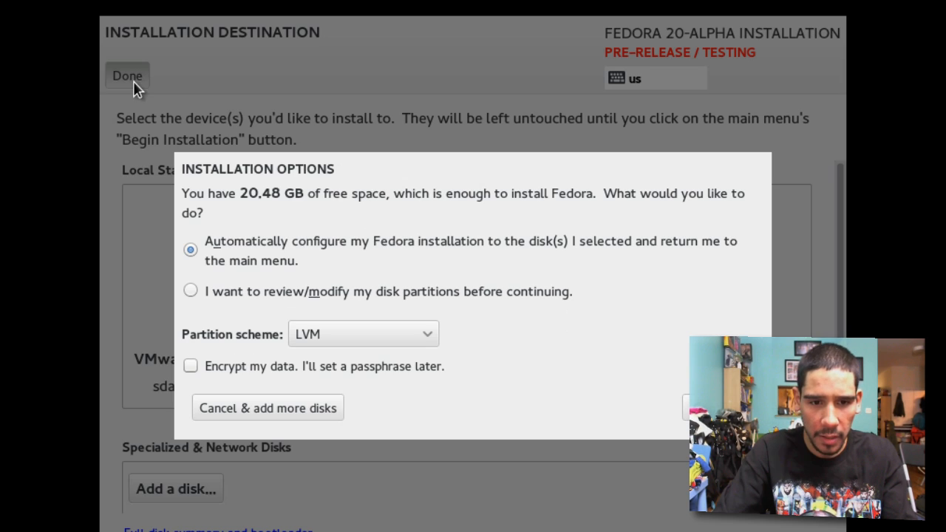
mouse_move(255, 232)
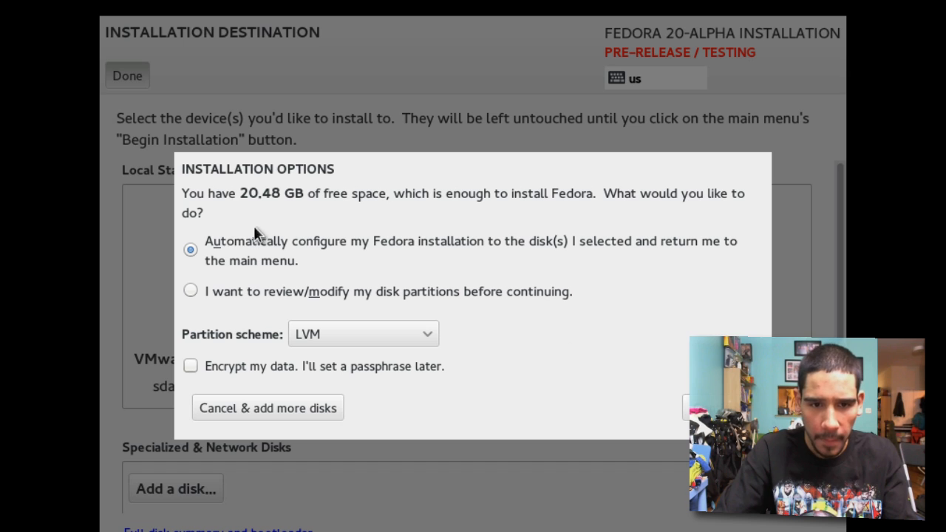
mouse_move(577, 257)
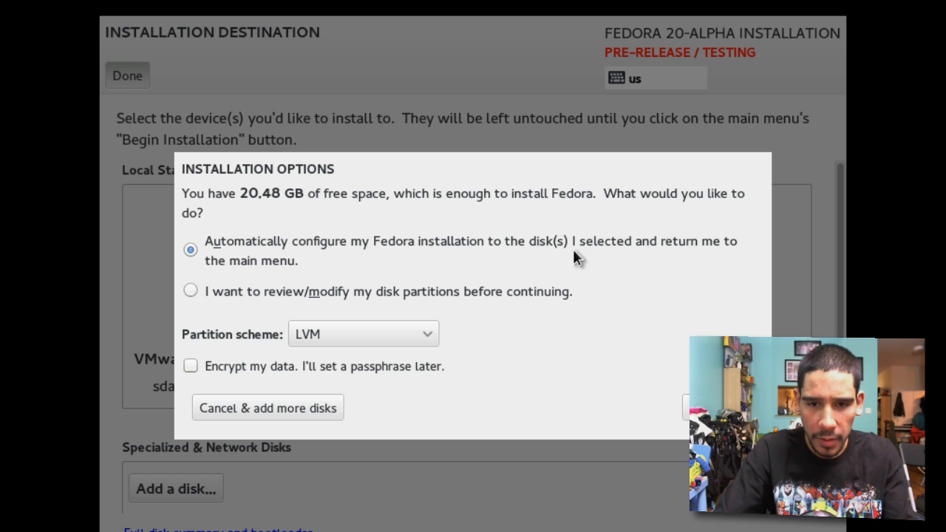
mouse_move(673, 456)
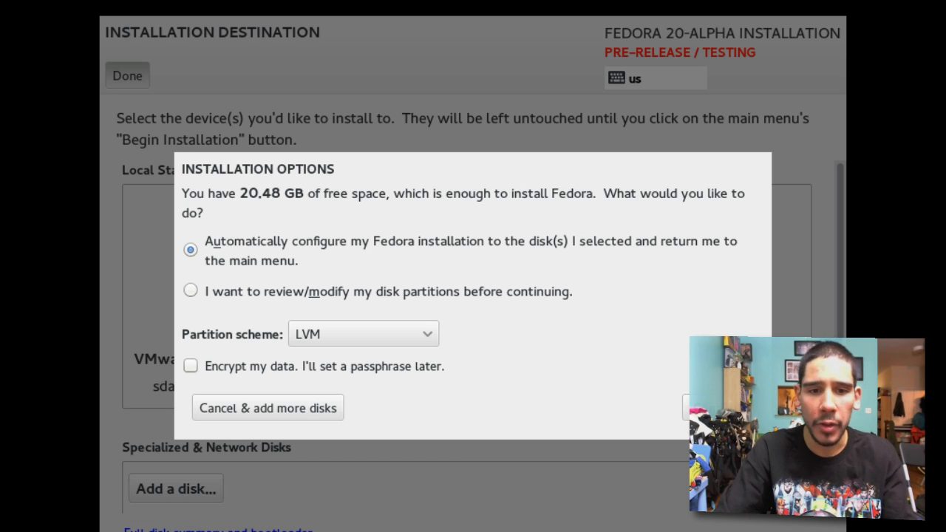
mouse_move(479, 388)
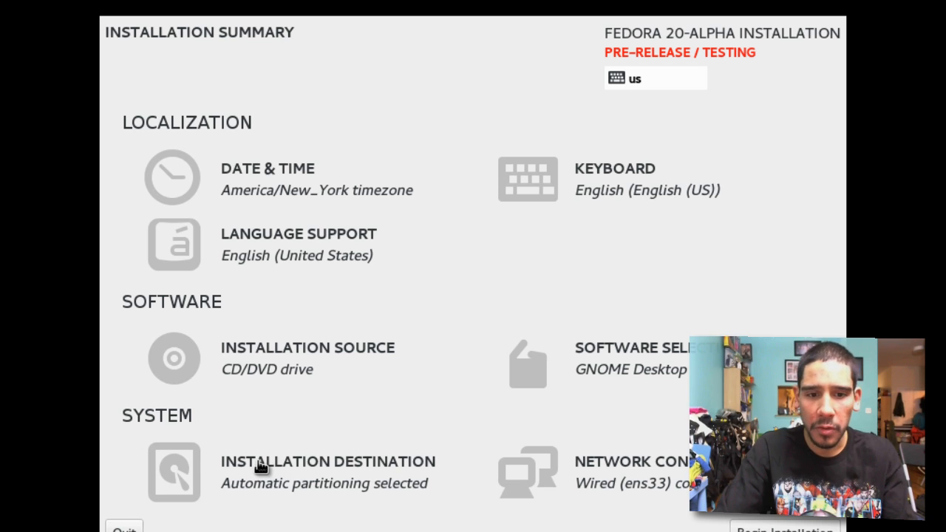
mouse_move(390, 491)
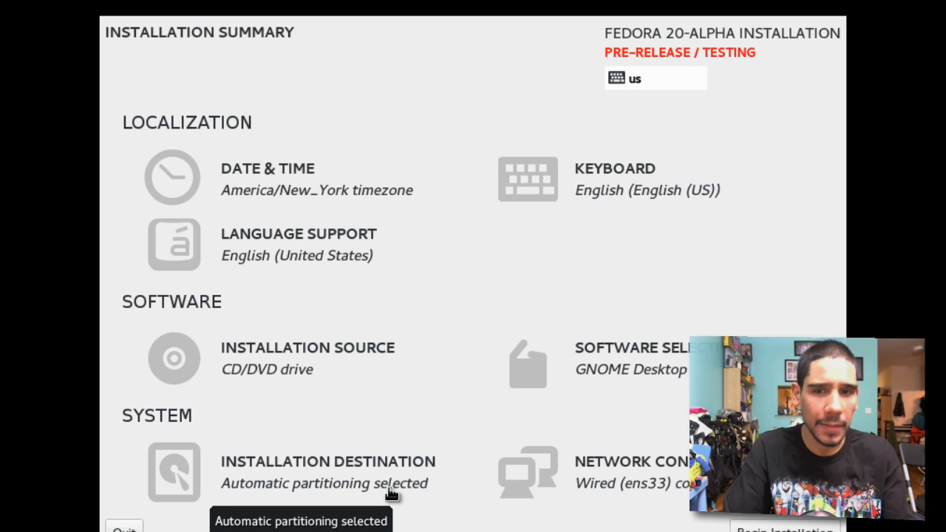
Begin the Fedora installation from the Installation Summary
click(783, 527)
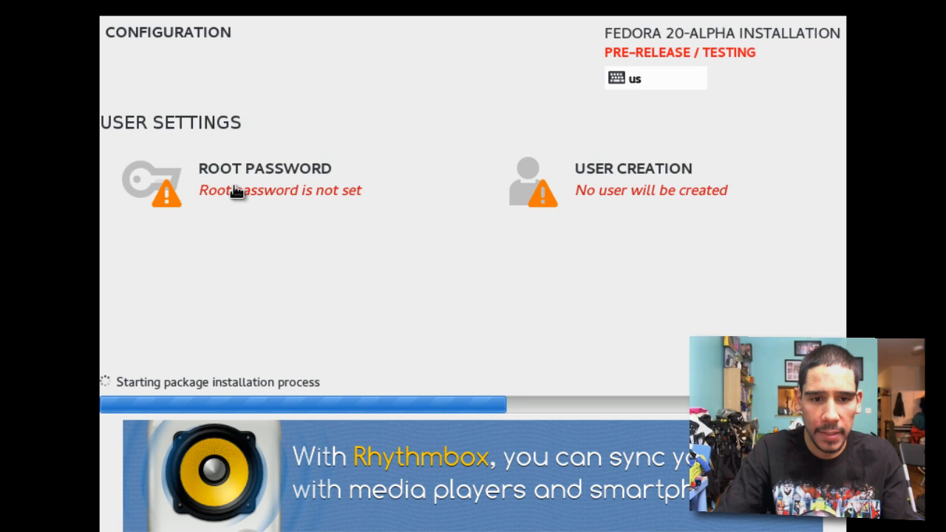
Enter the root password in both fields and confirm it
click(263, 177)
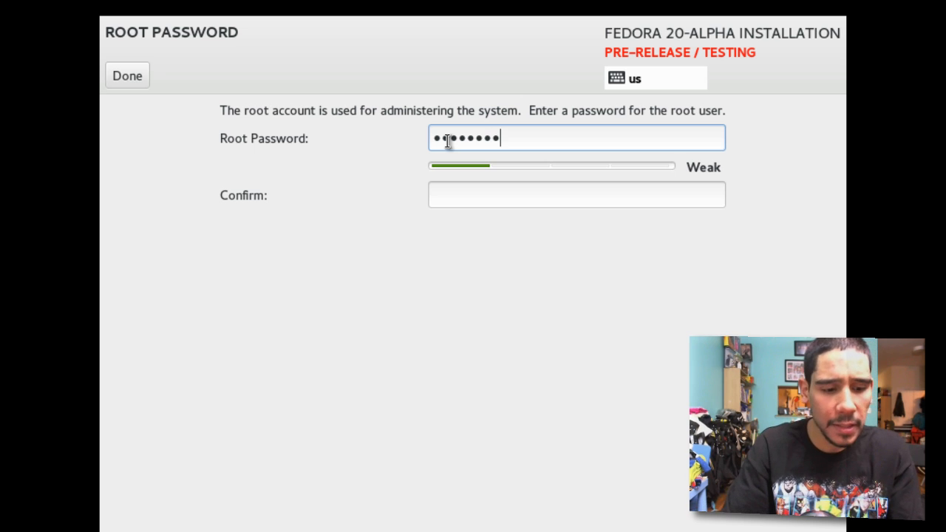
click(577, 194)
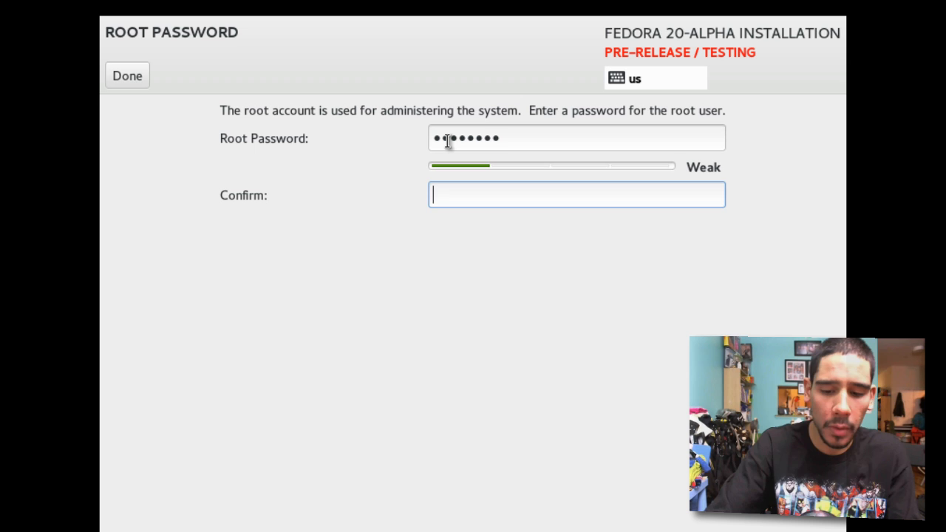
text(•••••)
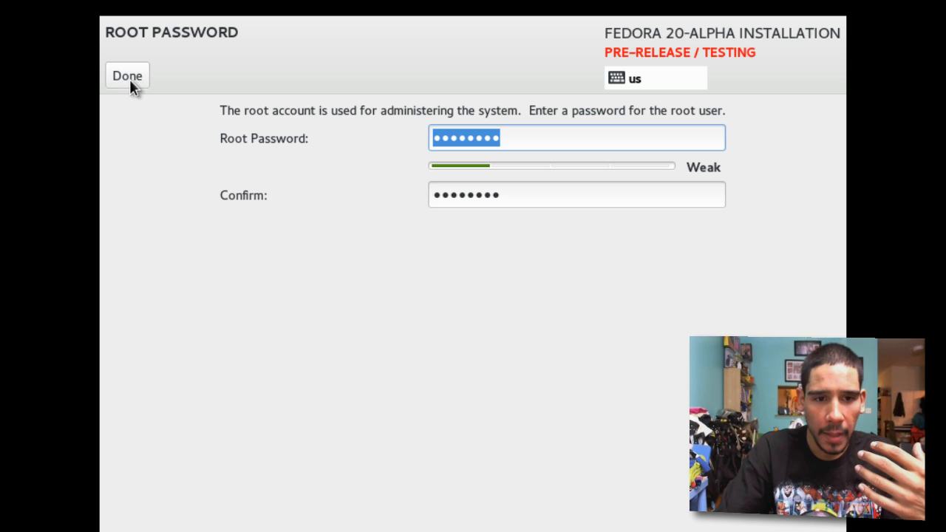
click(126, 75)
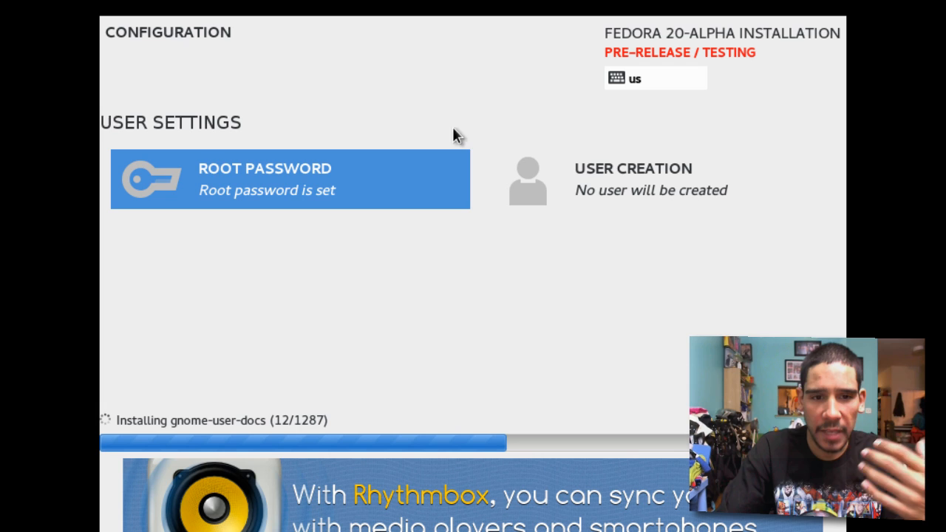
mouse_move(251, 168)
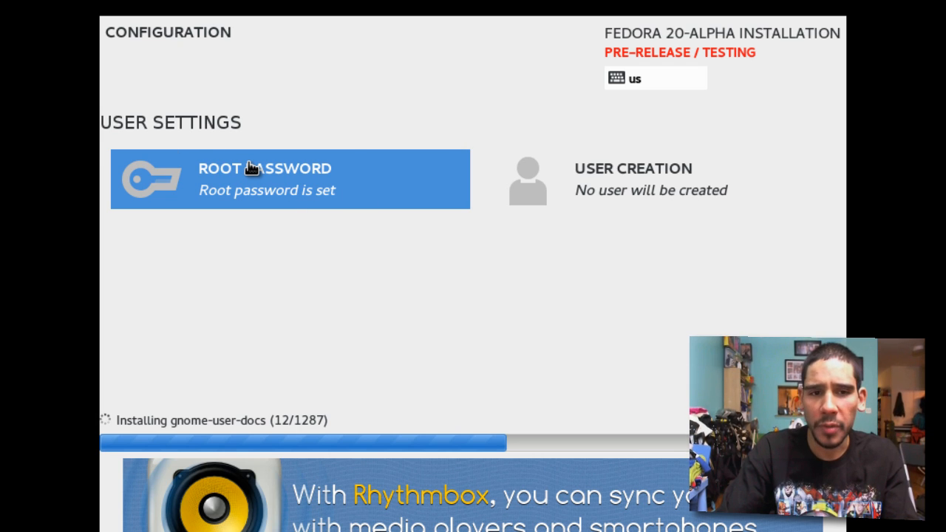
mouse_move(595, 193)
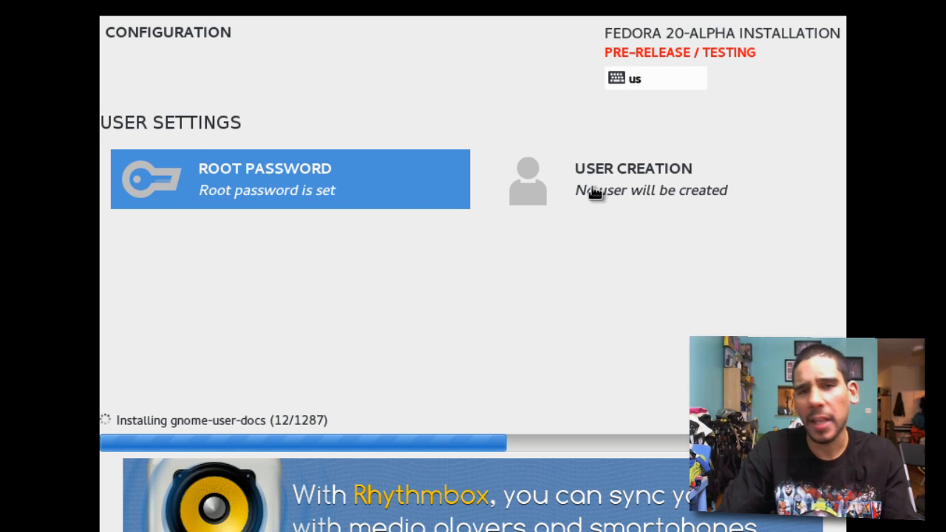
mouse_move(591, 190)
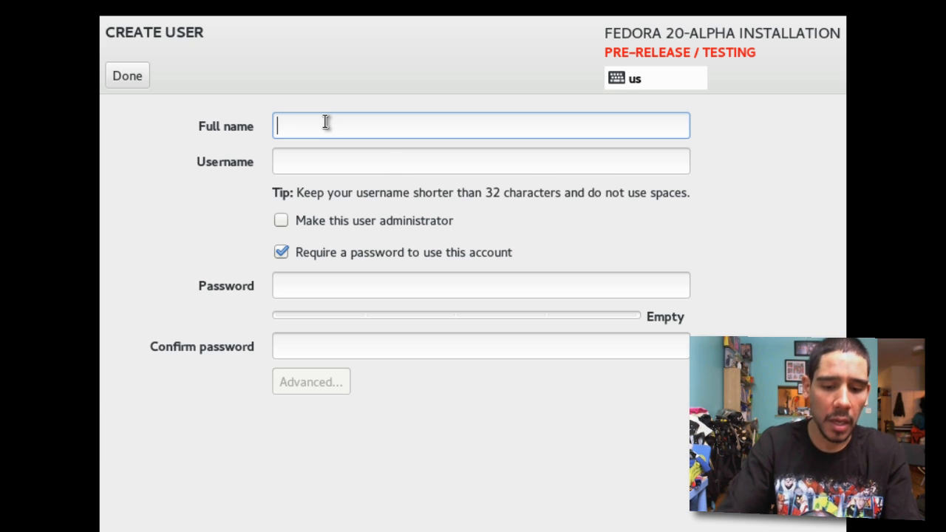
Enter 'bjtechnews' as the new user's full name, letting the username auto-fill
text(bj-)
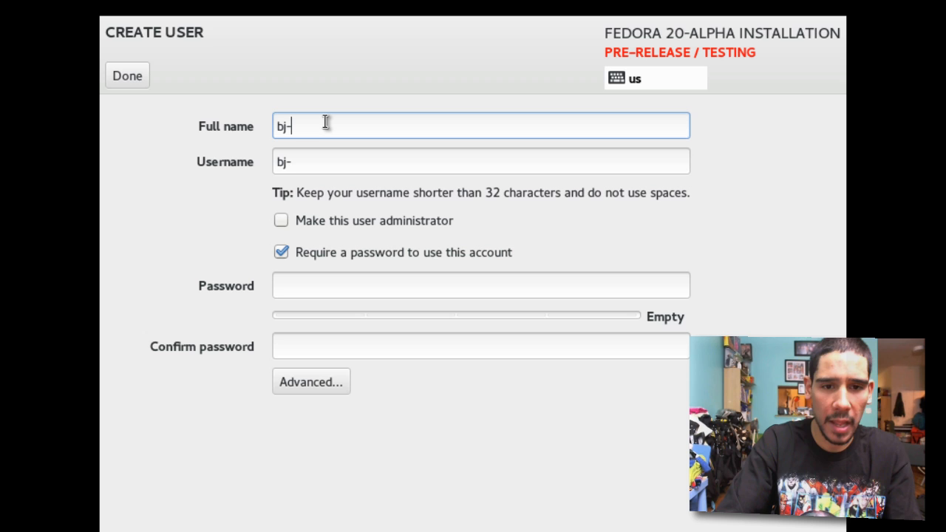
key(Backspace)
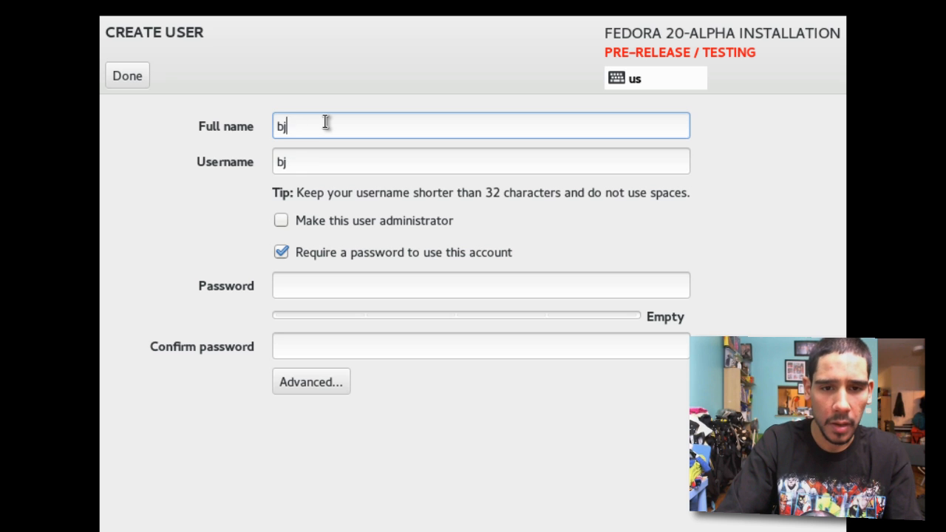
text(techm)
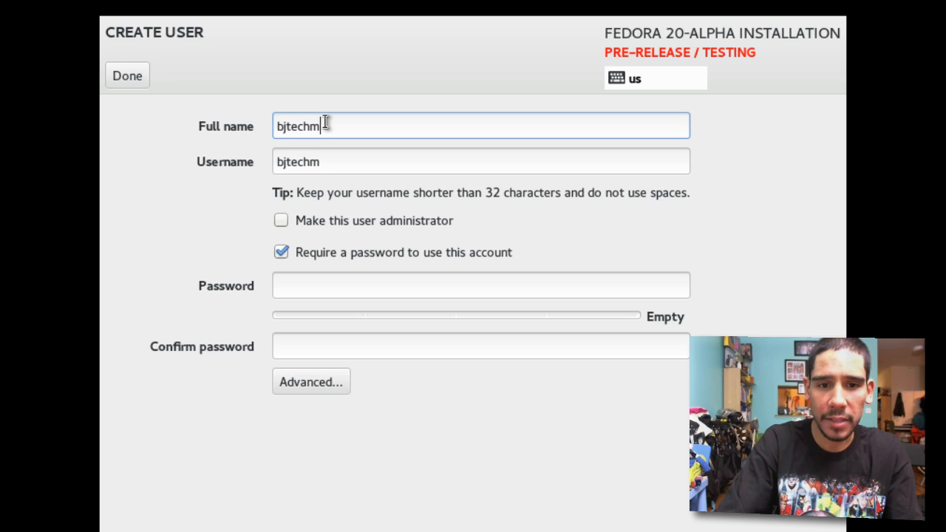
key(BackSpace)
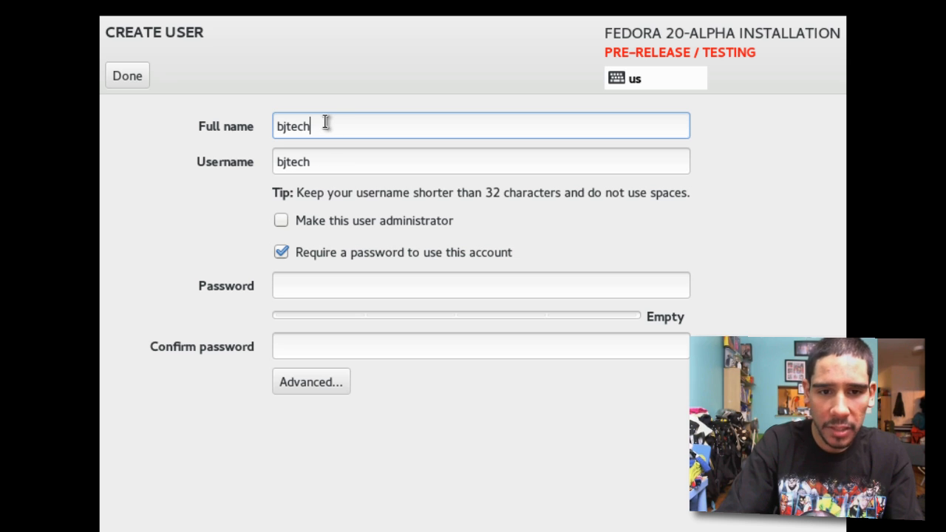
text(news)
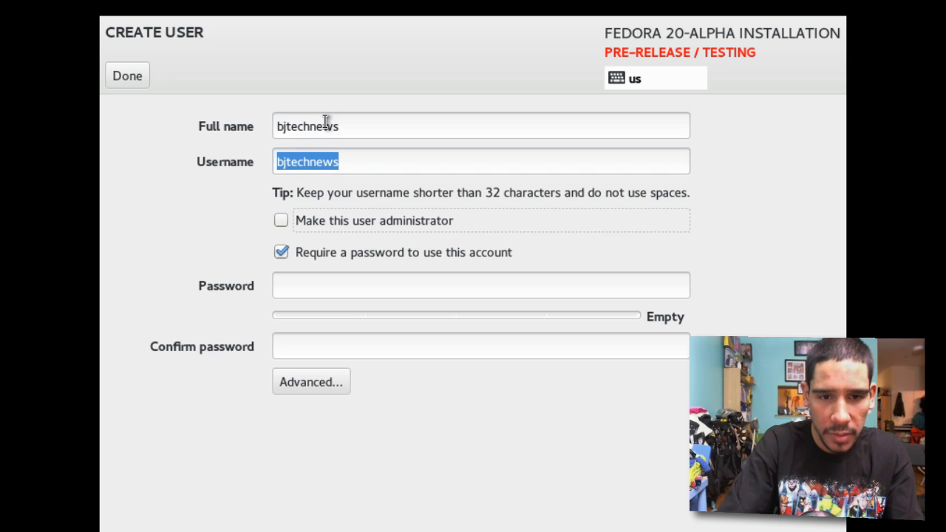
mouse_move(325, 302)
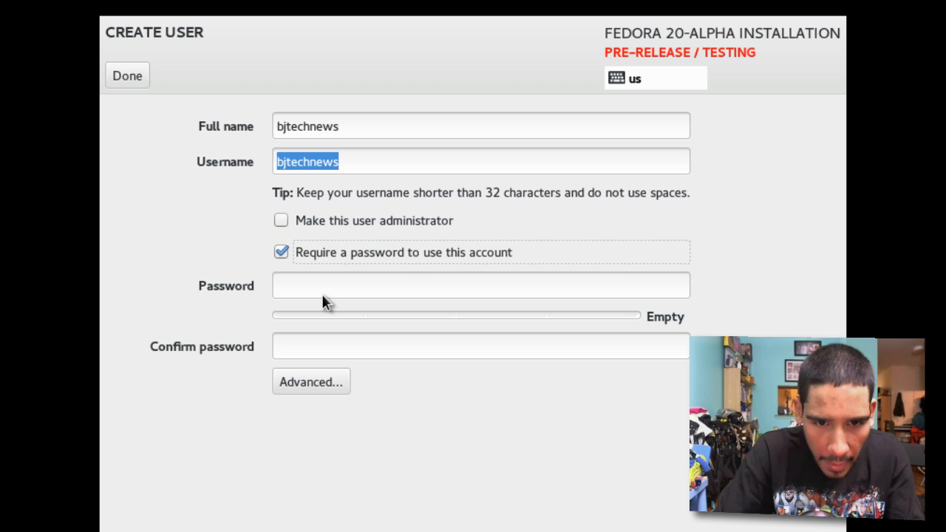
Enter and confirm the user password, toggling the password requirement off and back on
text(•)
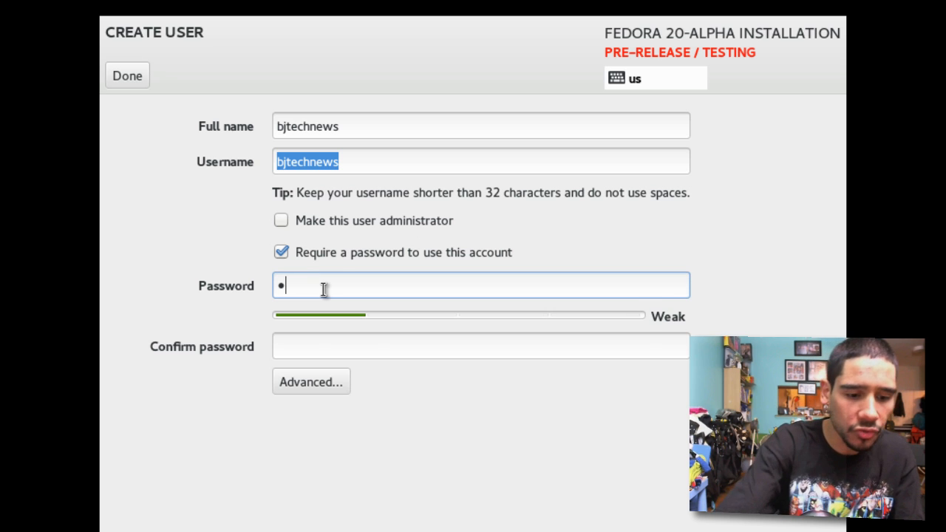
text(assword)
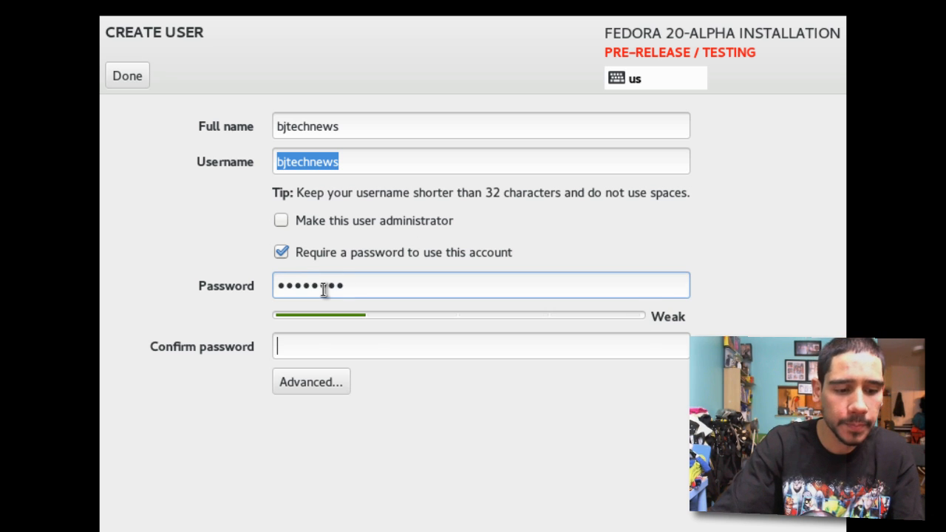
text(••)
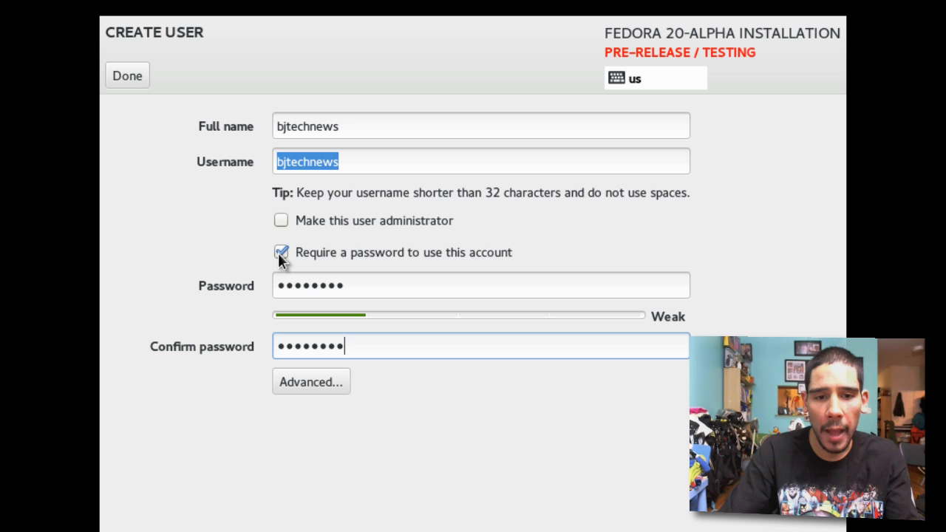
click(281, 252)
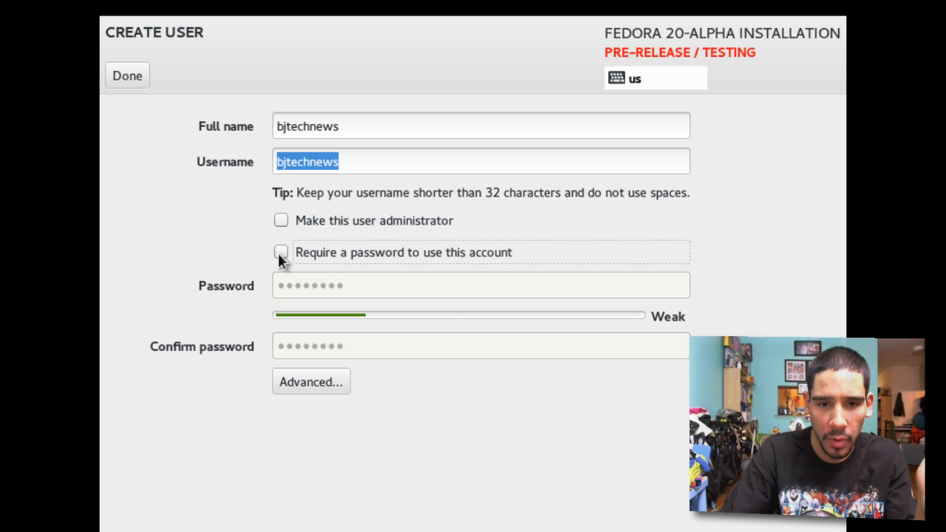
click(281, 252)
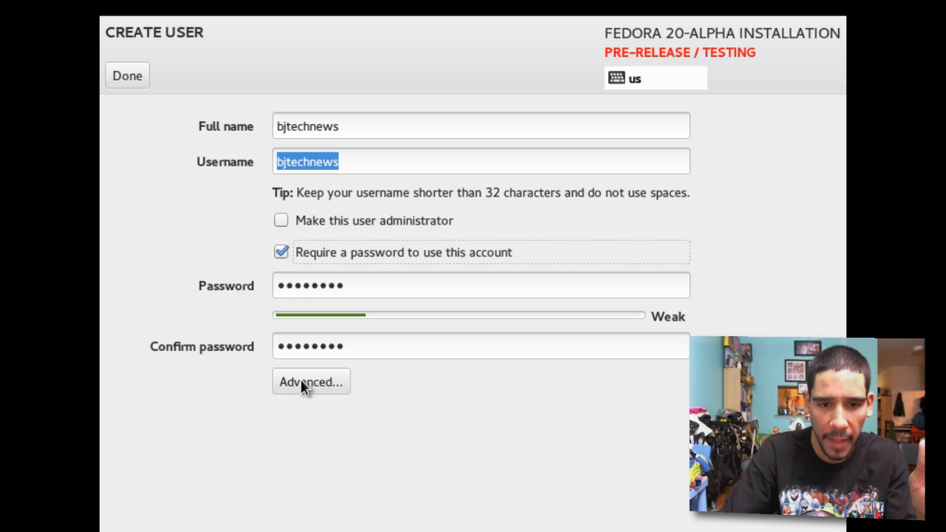
mouse_move(314, 389)
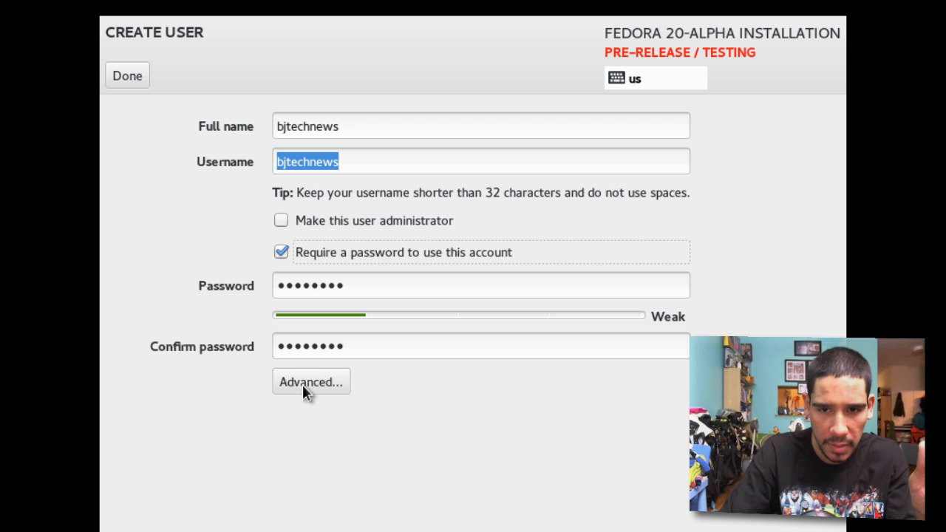
click(310, 381)
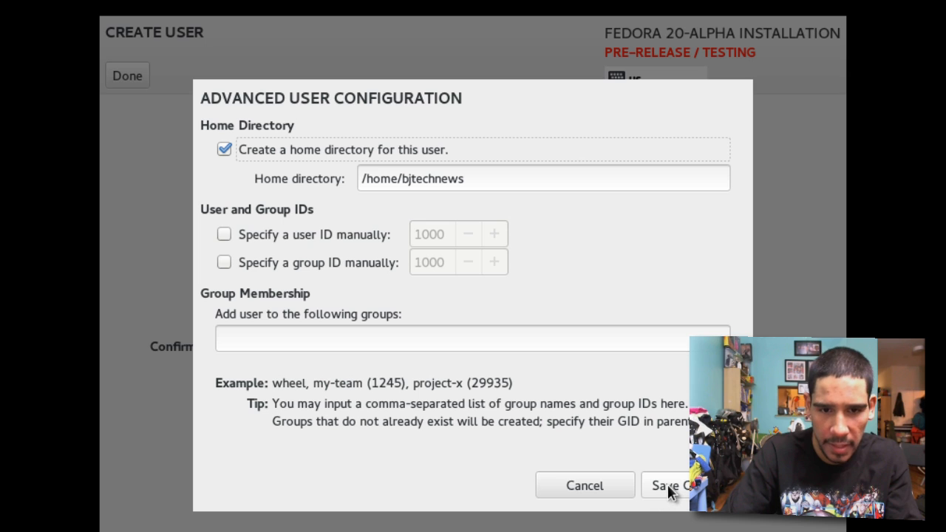
mouse_move(260, 312)
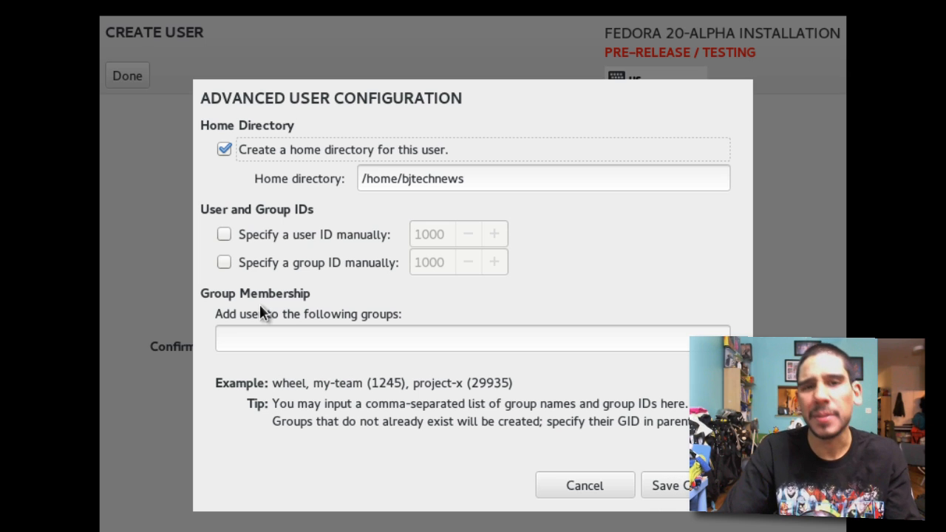
Make user bjtechnews an administrator and confirm the account settings
click(584, 484)
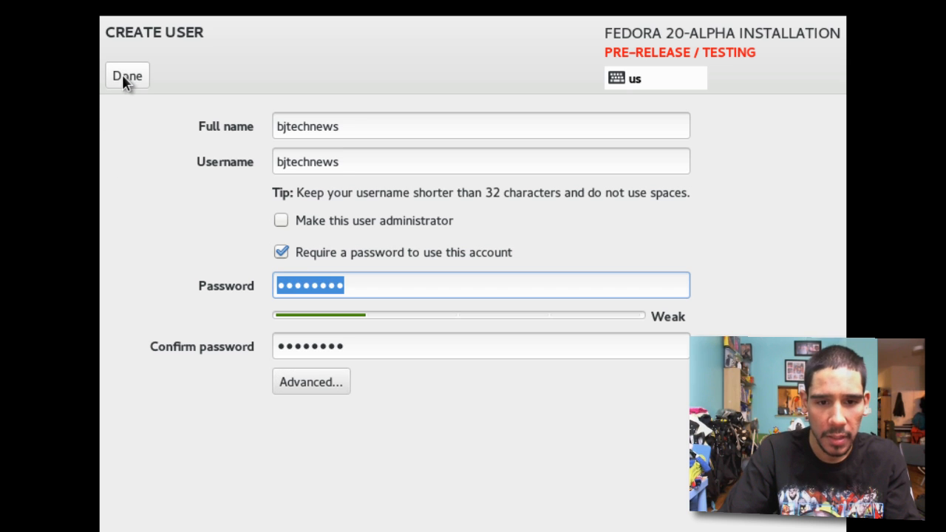
click(280, 220)
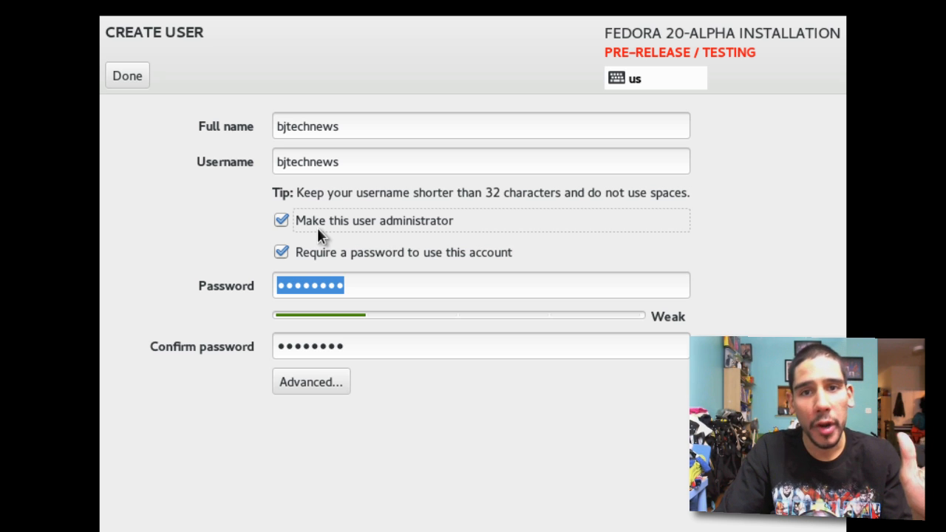
mouse_move(128, 75)
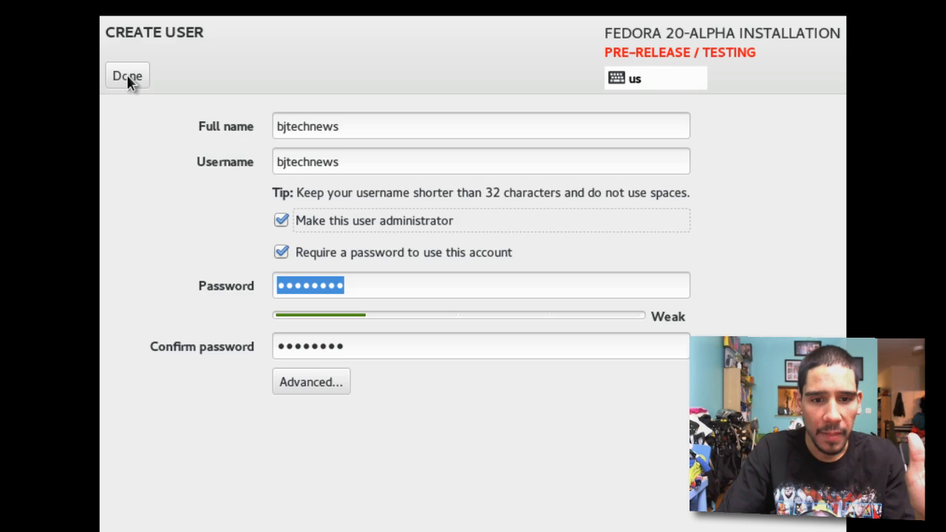
click(127, 76)
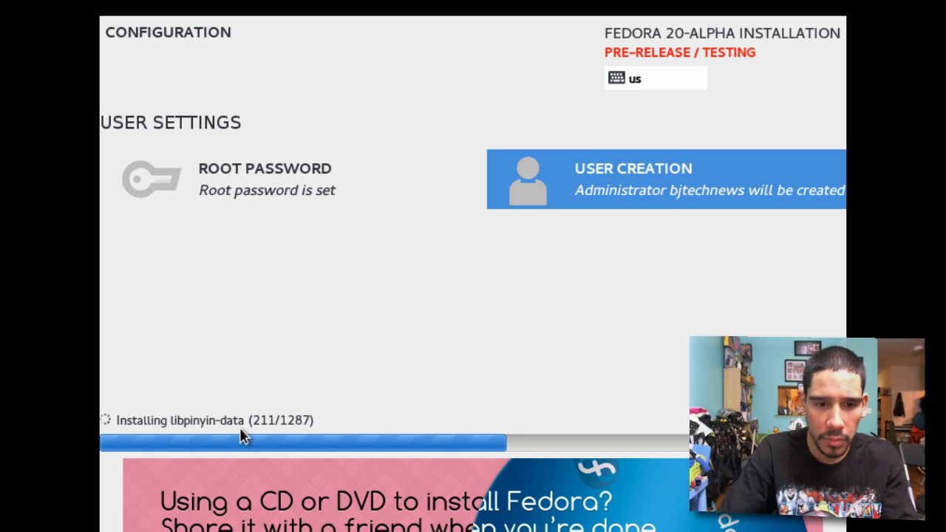
mouse_move(162, 425)
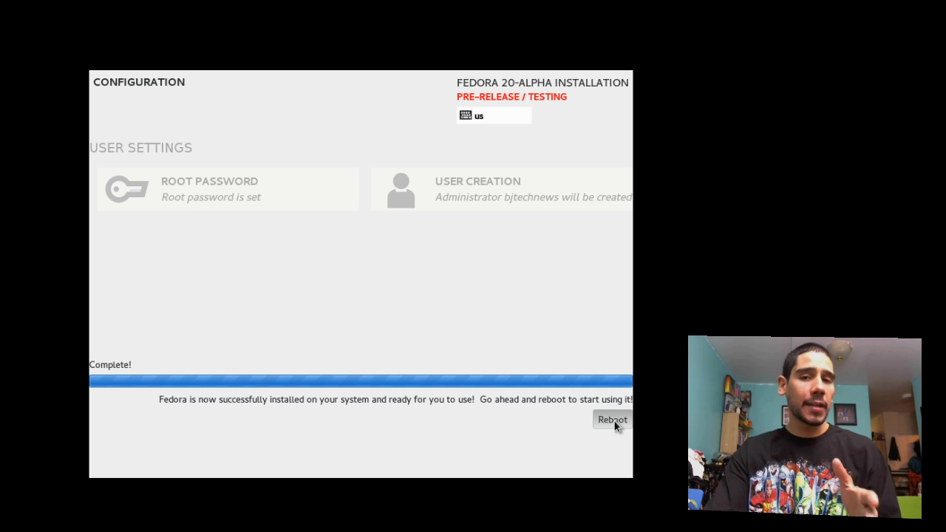
Reboot and boot the default Fedora kernel entry from GRUB to reach GDM
click(612, 419)
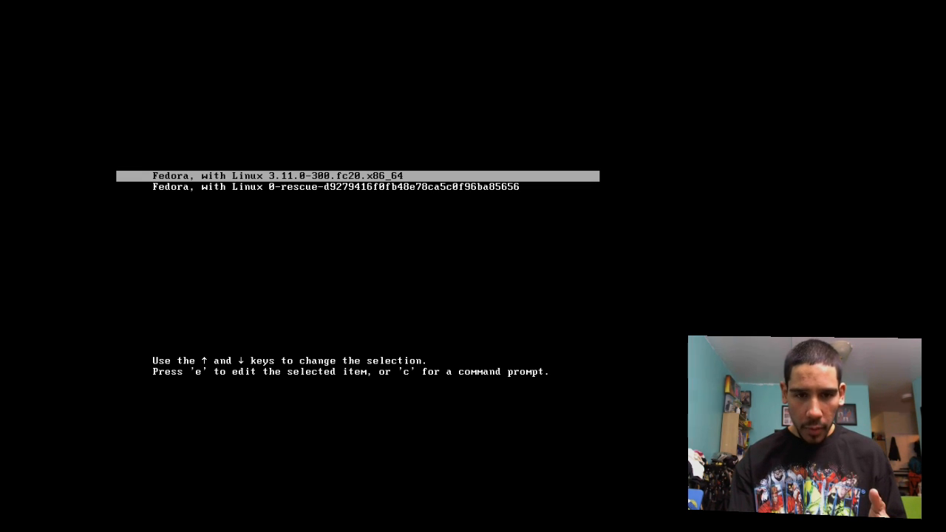
key(Return)
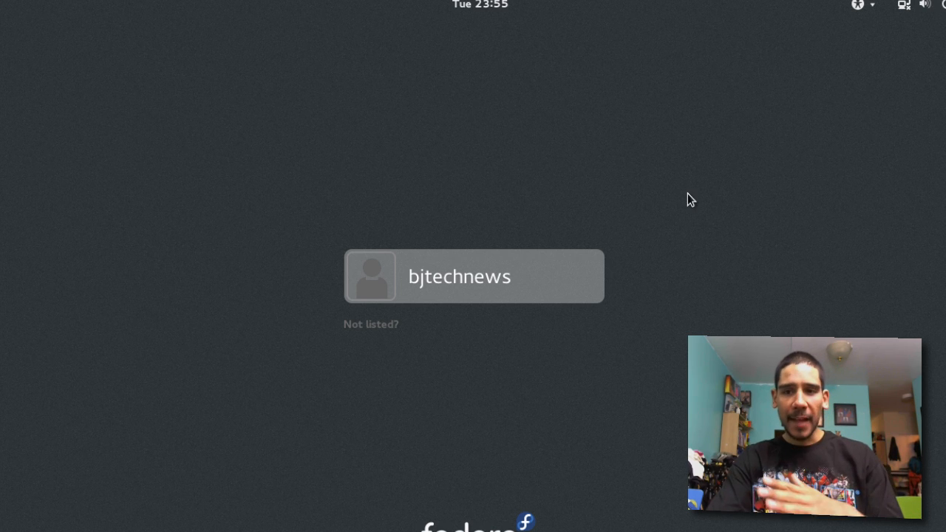
mouse_move(507, 27)
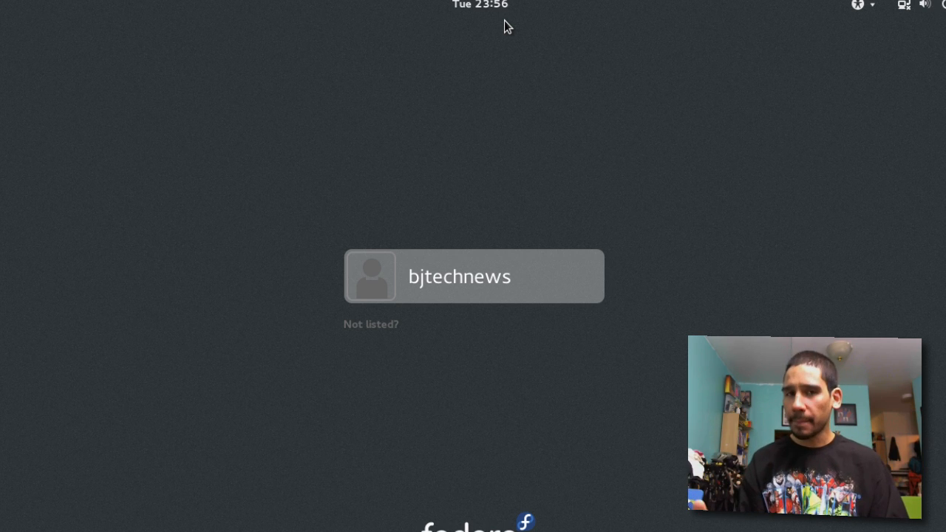
mouse_move(512, 18)
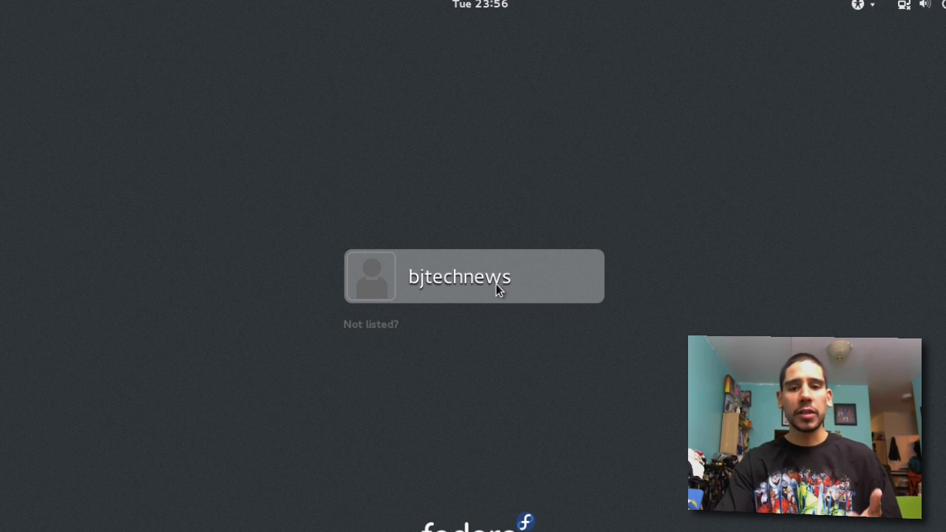
Sign in as bjtechnews with the account password
click(459, 275)
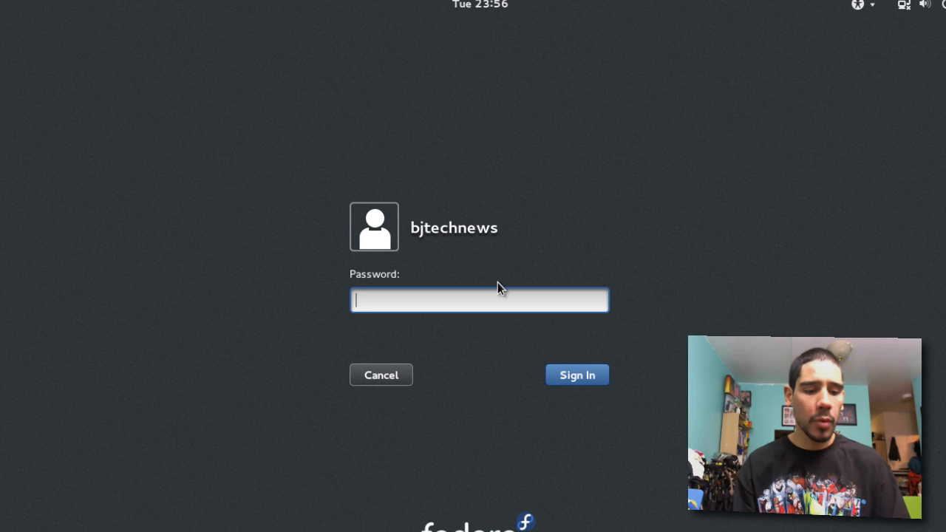
text(••••)
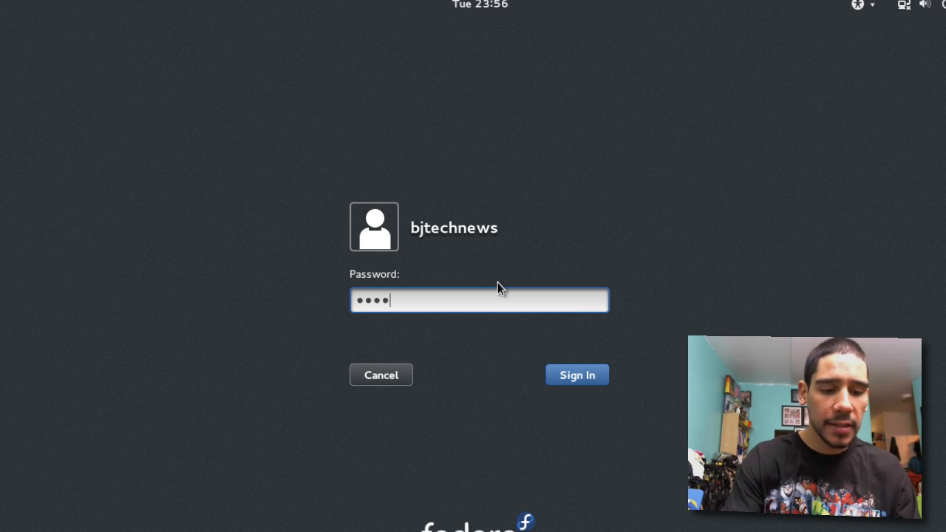
click(578, 374)
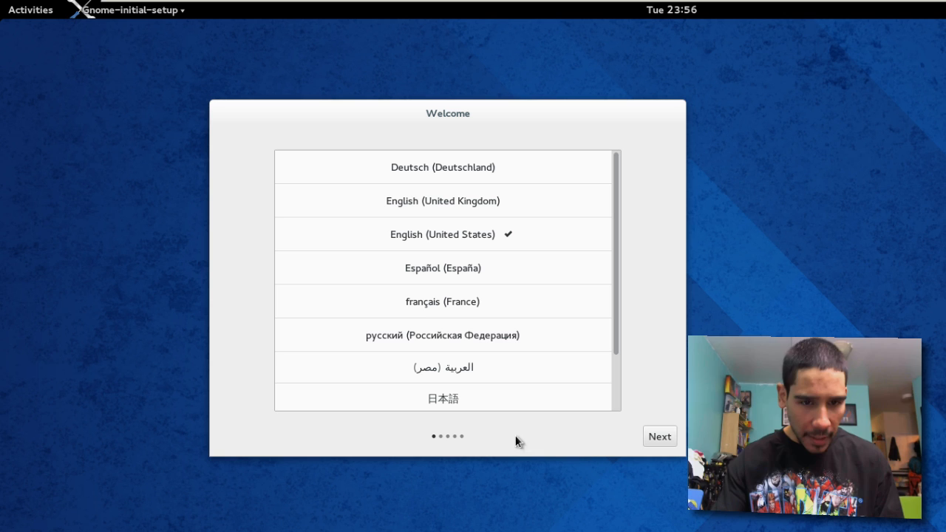
mouse_move(550, 451)
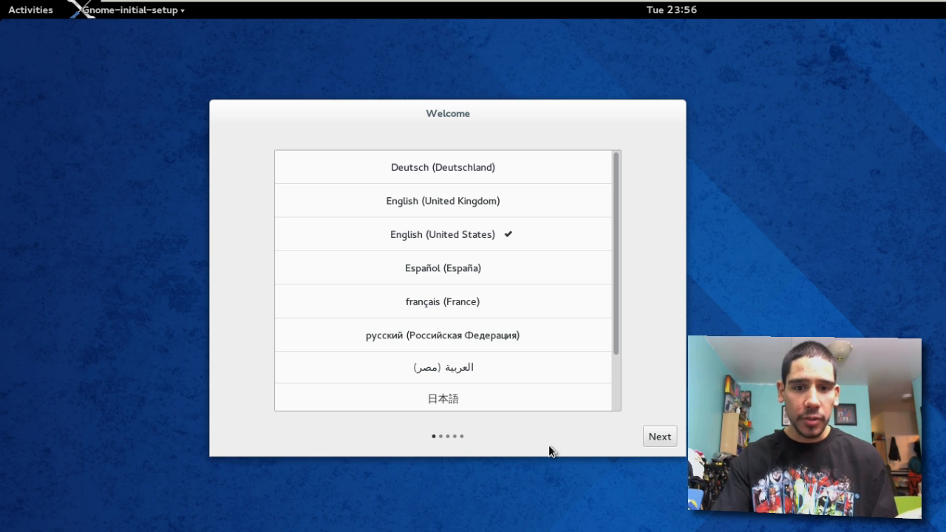
mouse_move(669, 466)
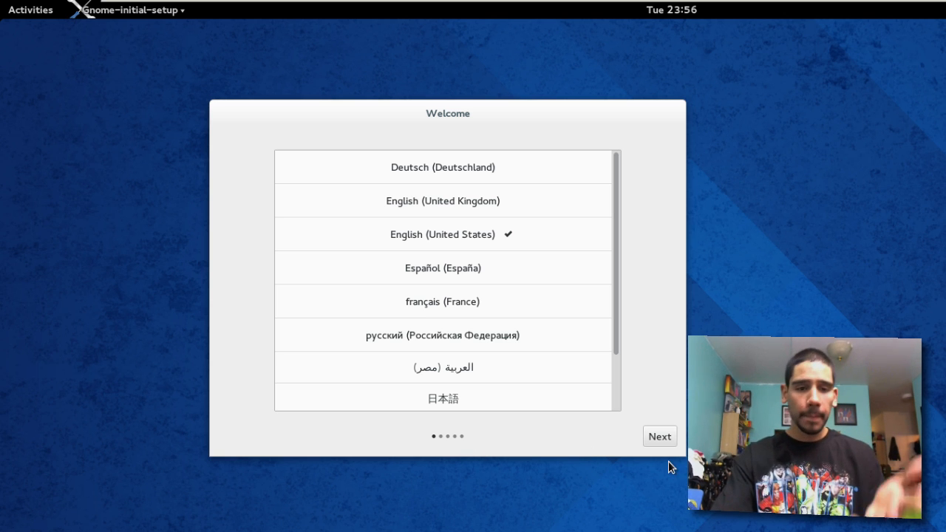
Keep English (United States) and the English (US) input, and skip online accounts
click(659, 436)
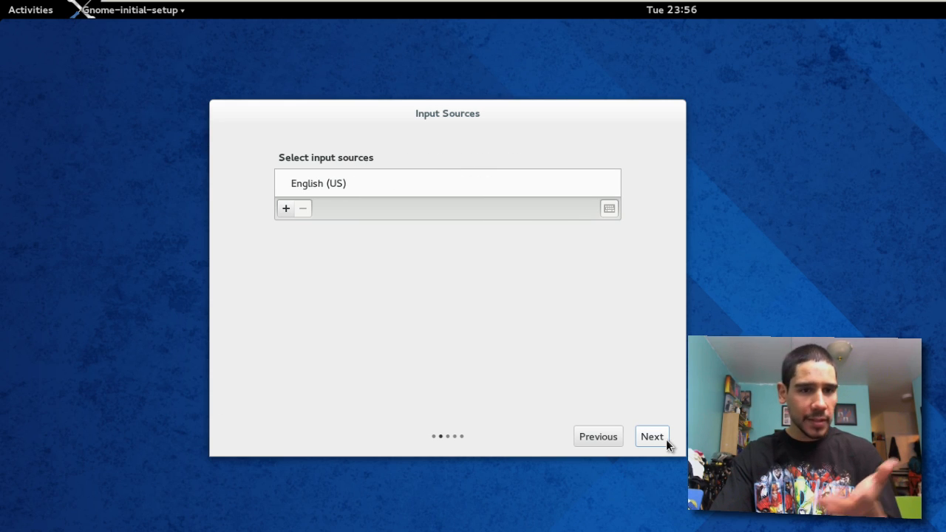
click(651, 436)
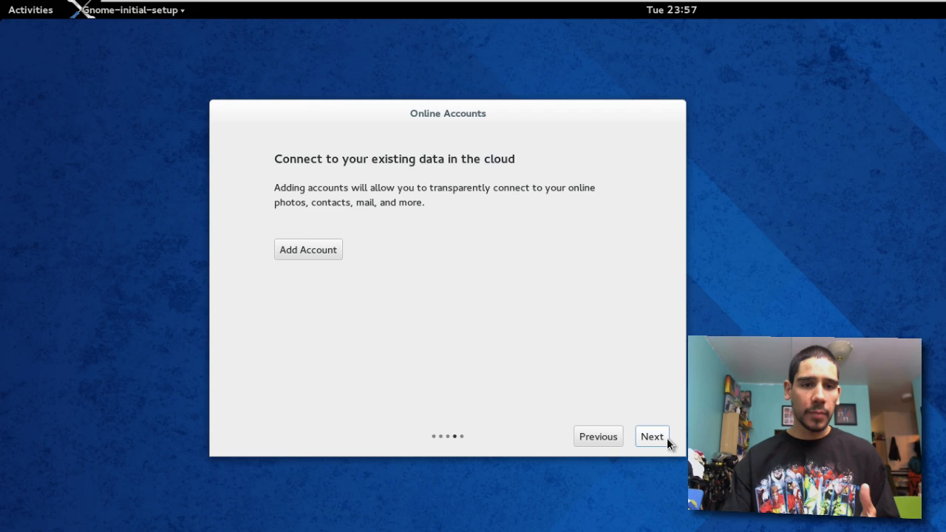
click(651, 436)
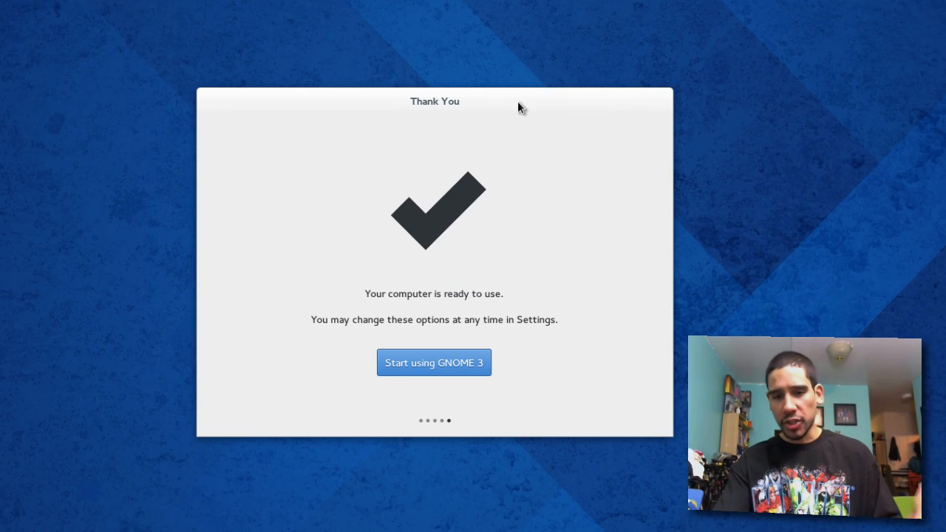
mouse_move(482, 325)
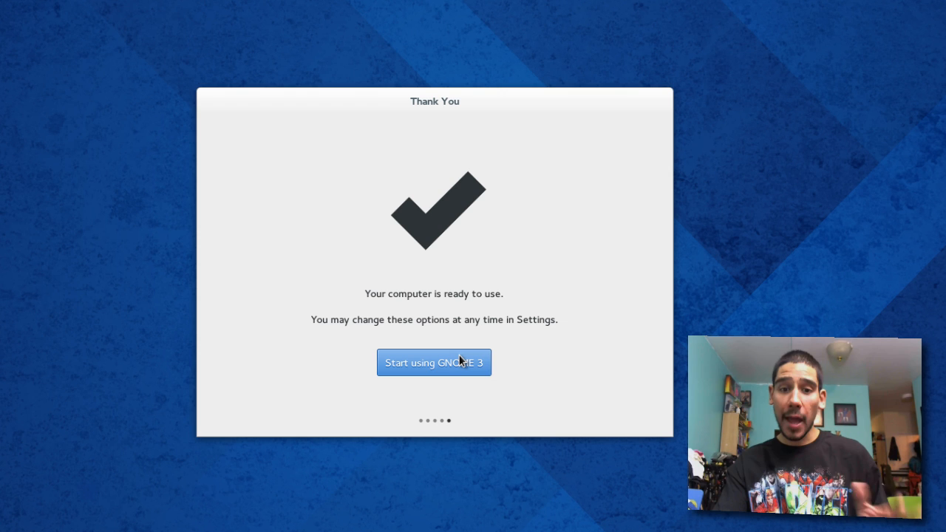
Start using GNOME 3, view the Getting Started guide in GNOME Help, then close Help
click(434, 362)
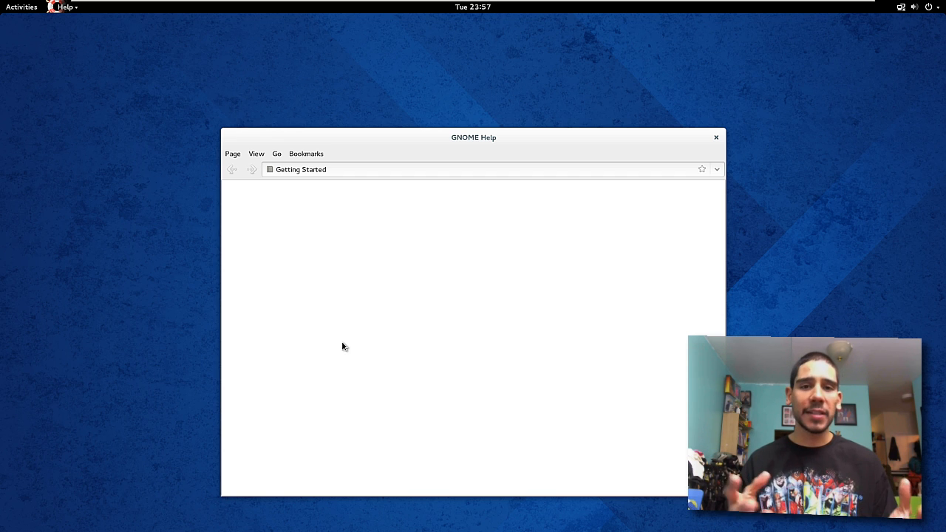
click(714, 137)
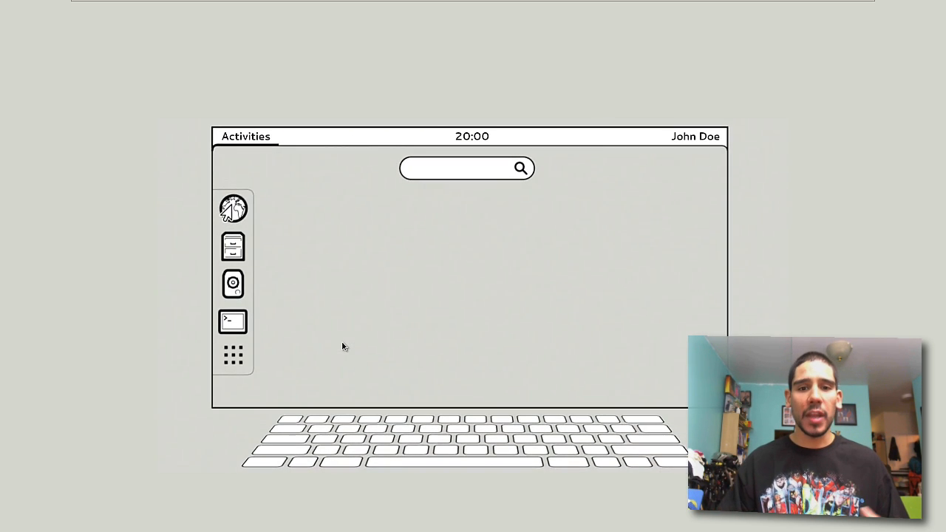
text(hel)
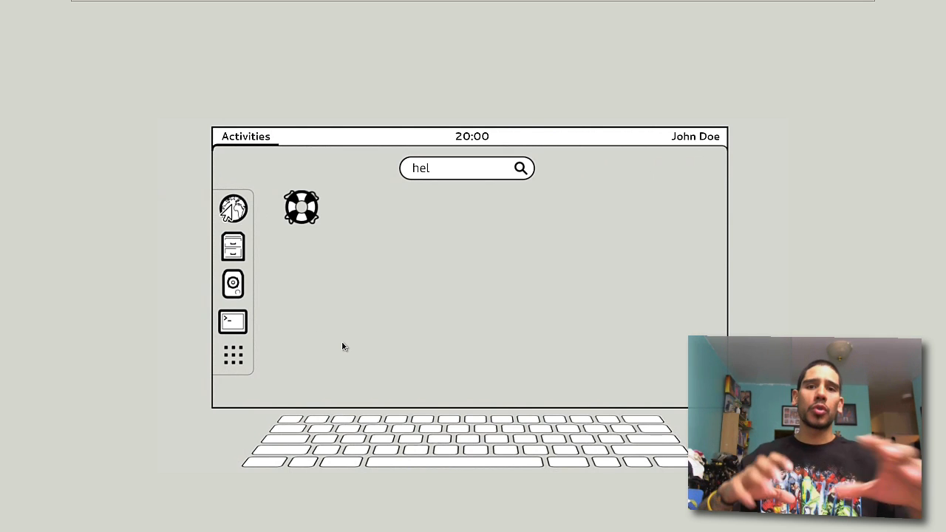
text(p)
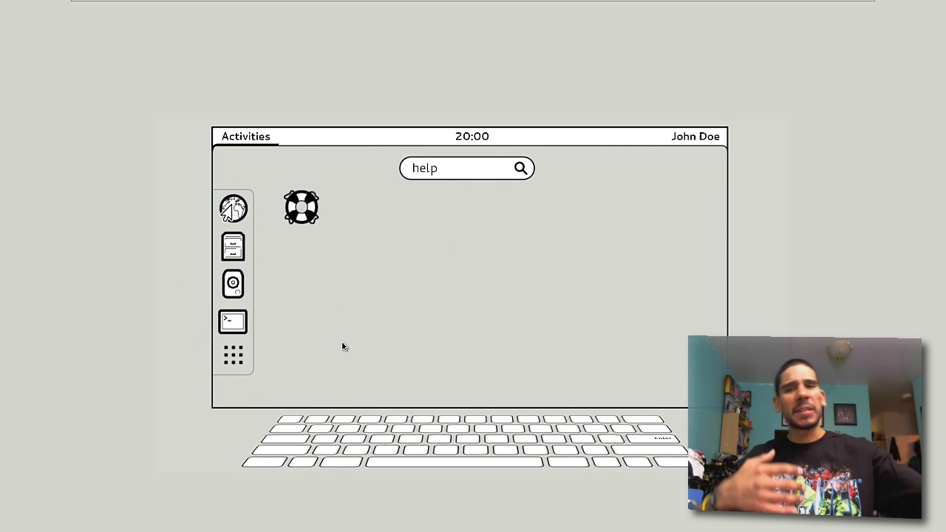
double_click(301, 207)
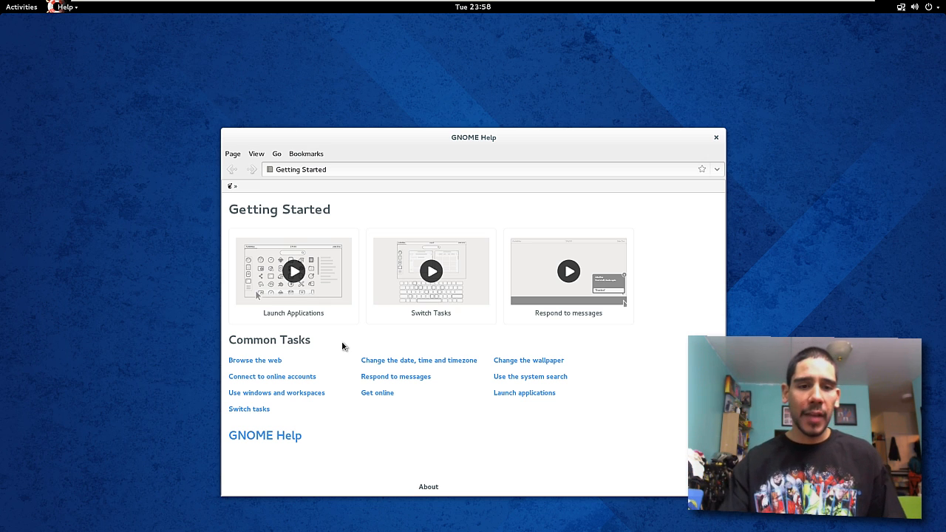
mouse_move(517, 148)
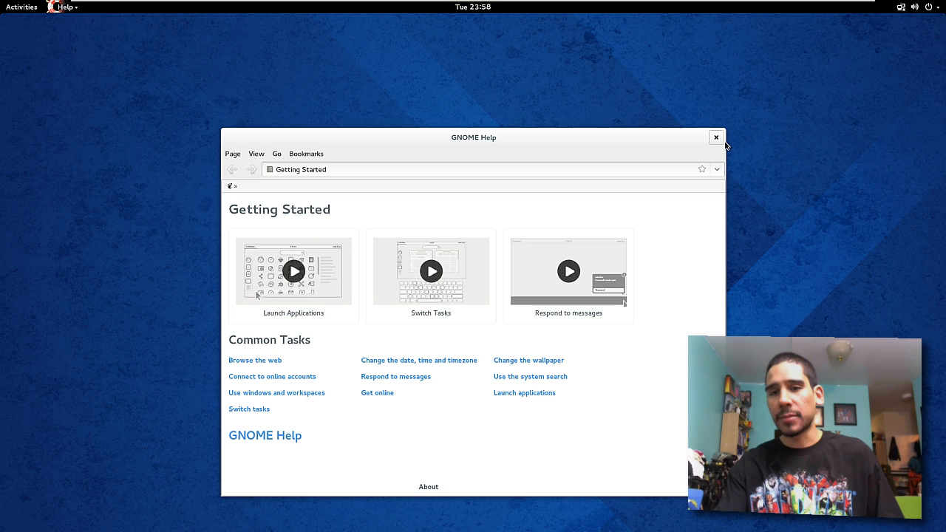
click(715, 137)
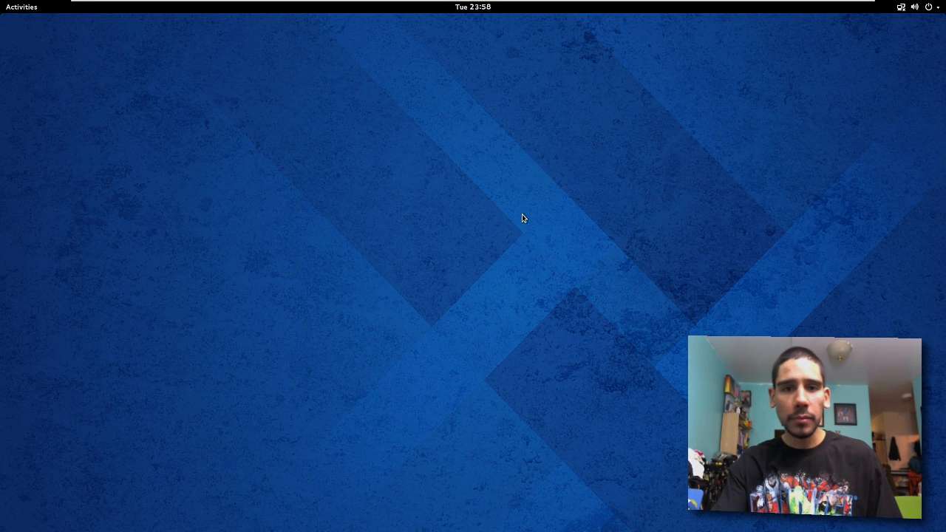
mouse_move(252, 260)
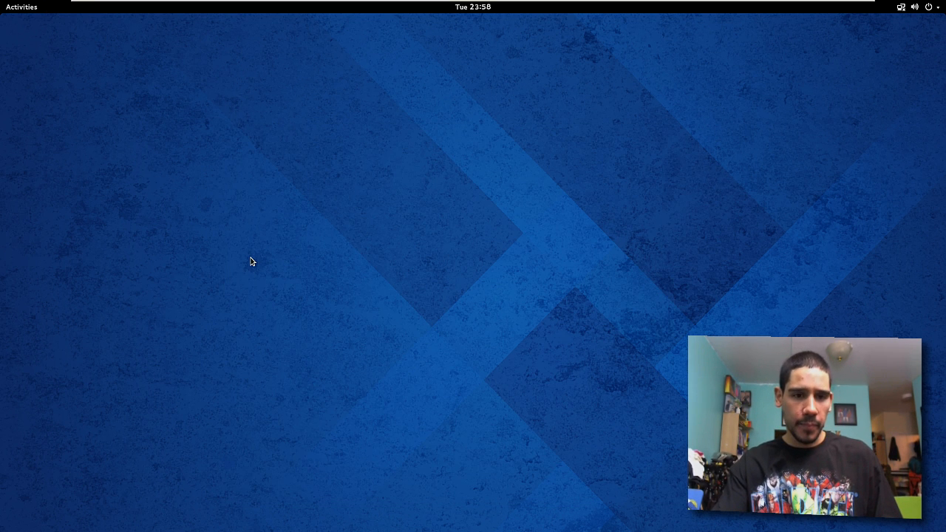
mouse_move(412, 198)
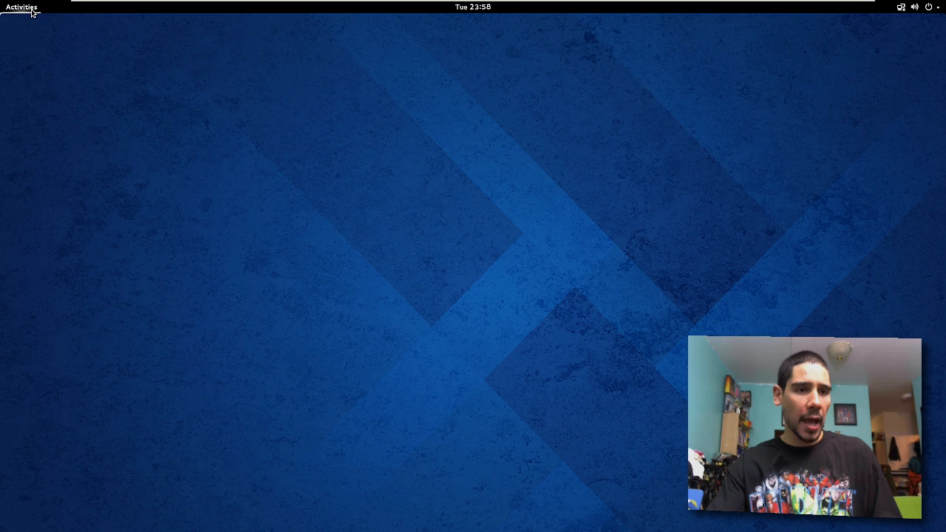
Show the full GNOME applications grid from the Activities overview
click(20, 6)
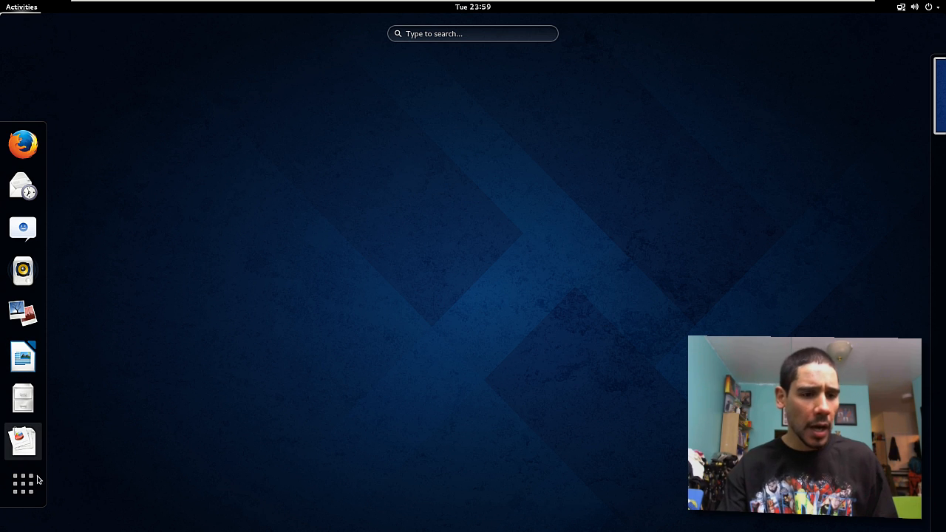
click(23, 482)
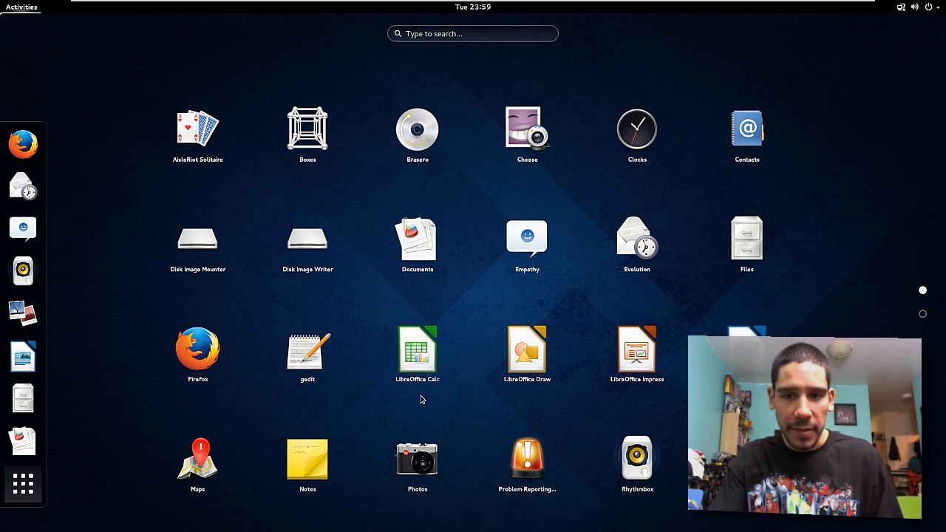
mouse_move(929, 286)
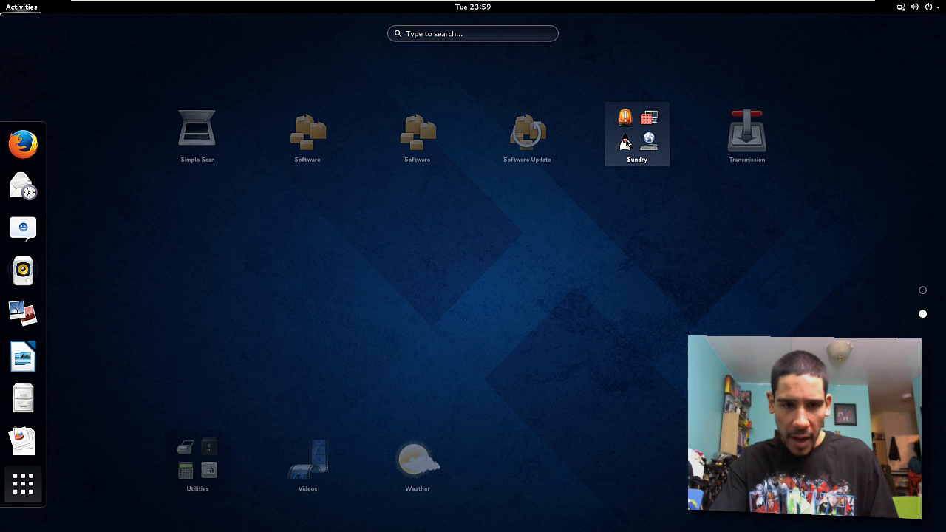
Look through the Sundry app folder, then open the Utilities folder
click(637, 133)
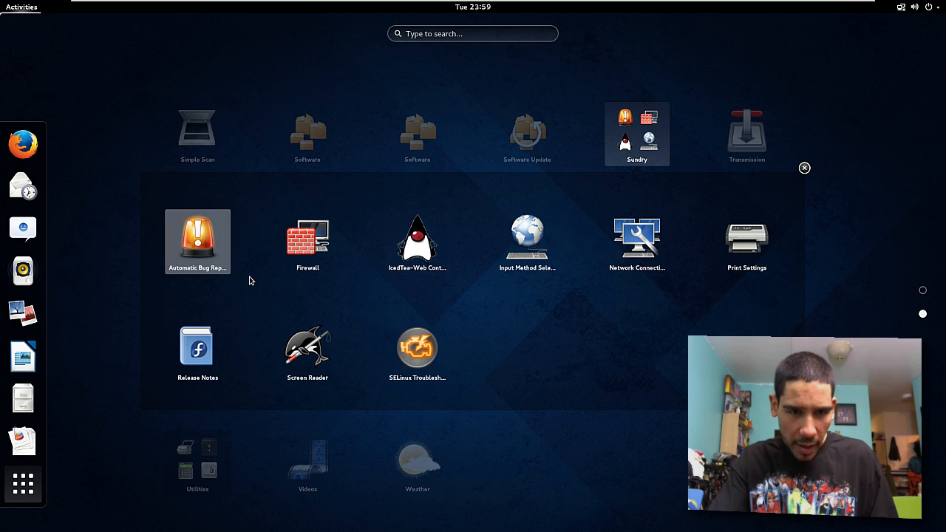
mouse_move(348, 342)
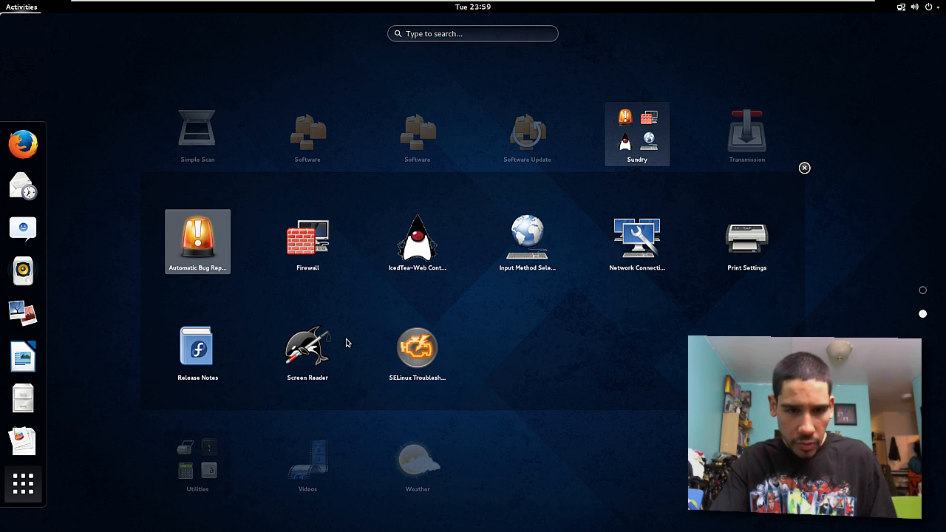
mouse_move(497, 397)
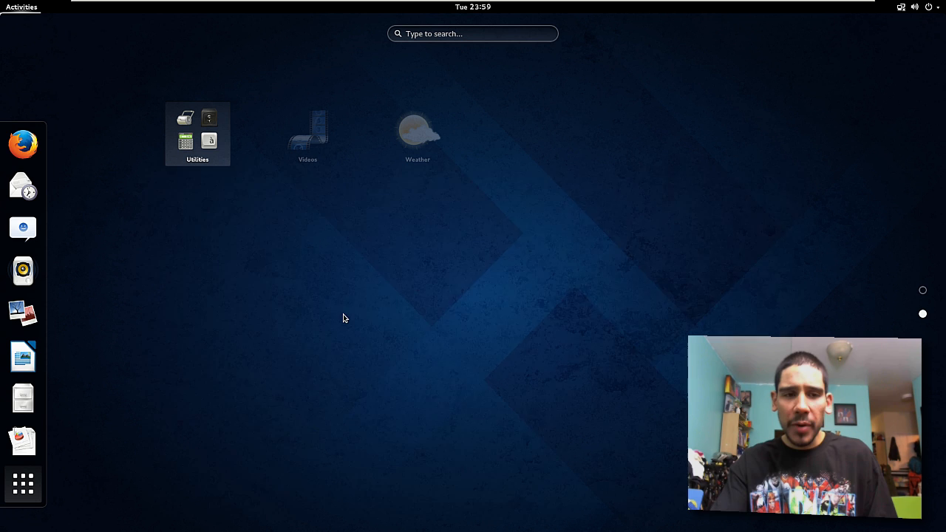
click(197, 134)
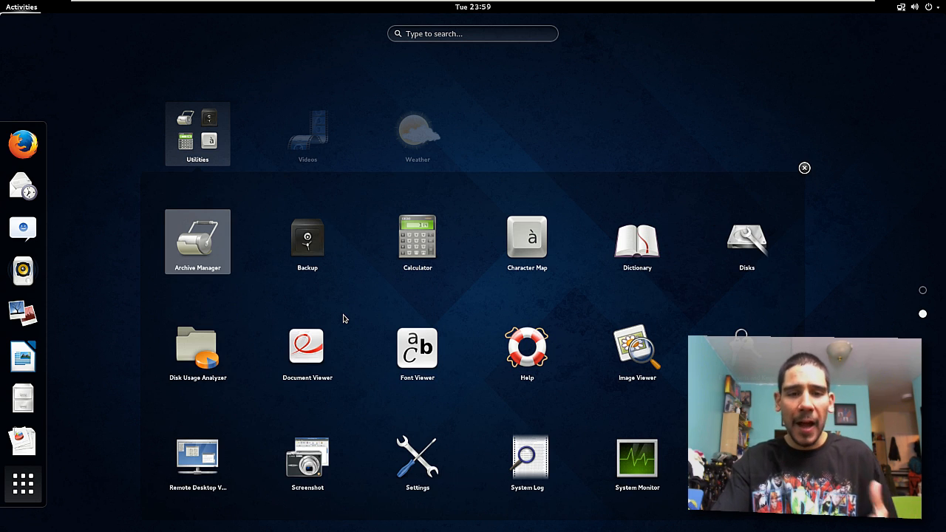